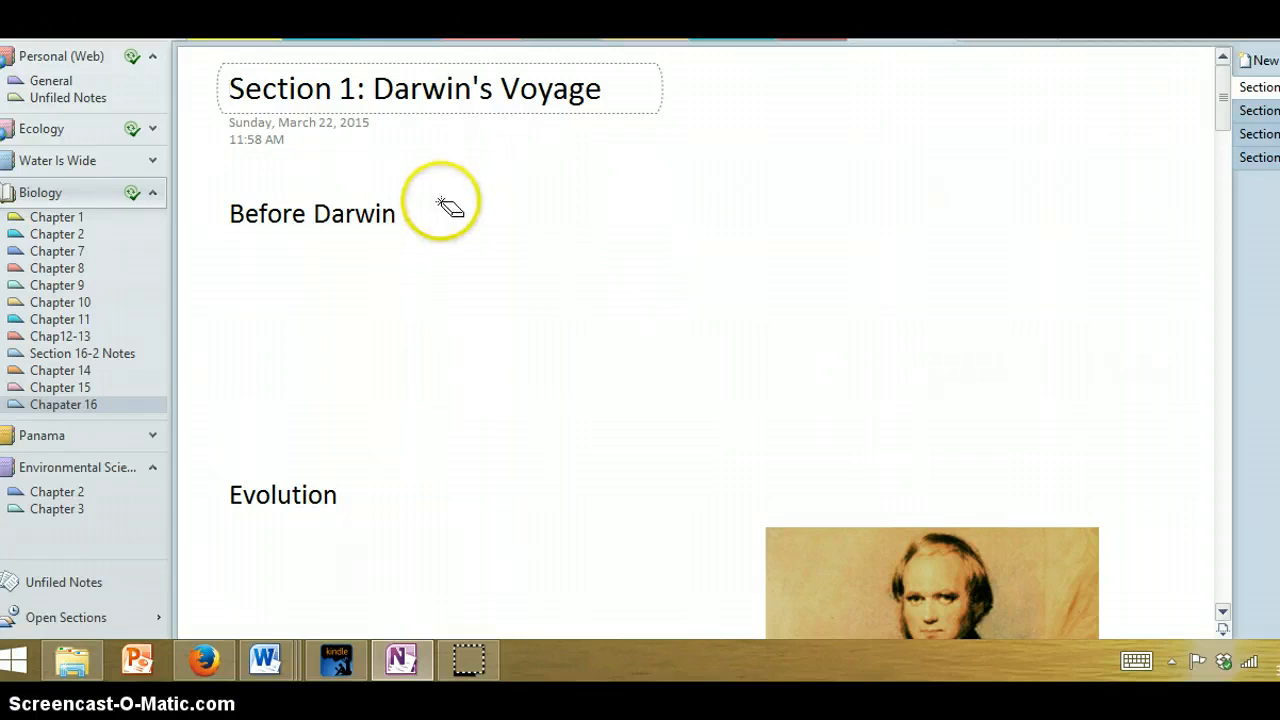
Step: Handwrite 'Dom. Paradigm' beside Before Darwin: Earth young ~6,000 years, organisms specially created, God
click(430, 212)
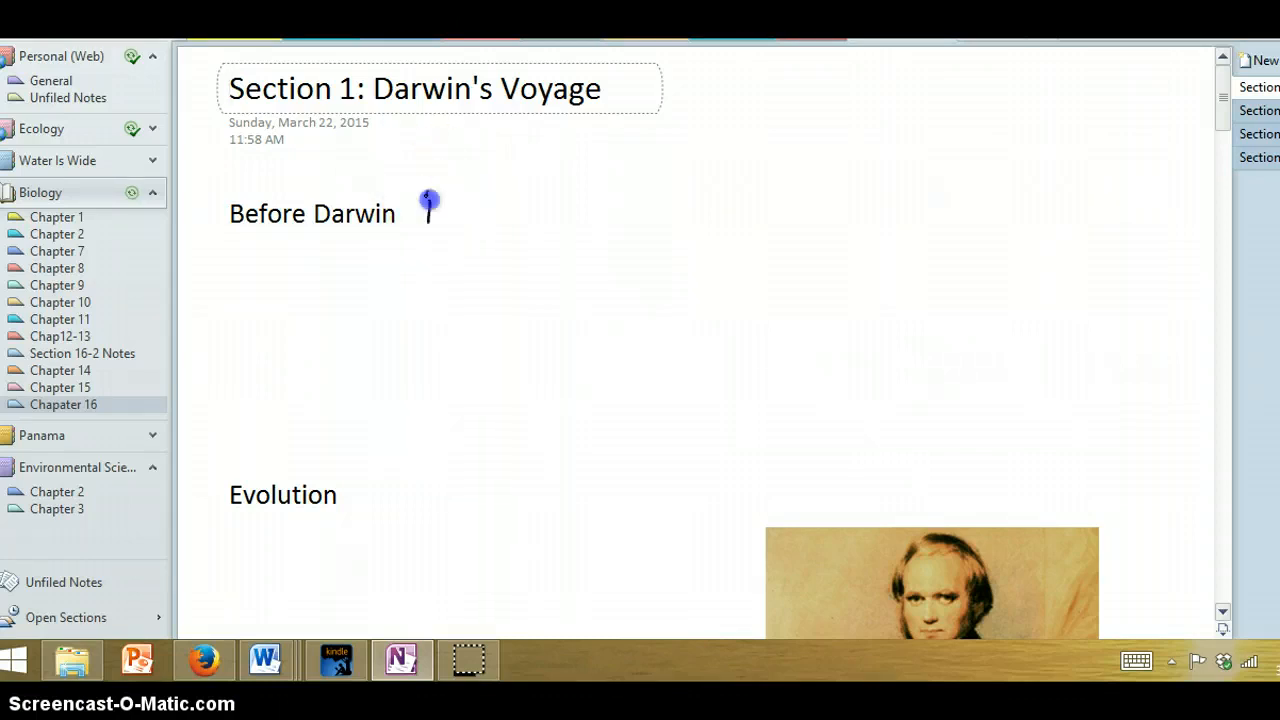
text(Dom. P.)
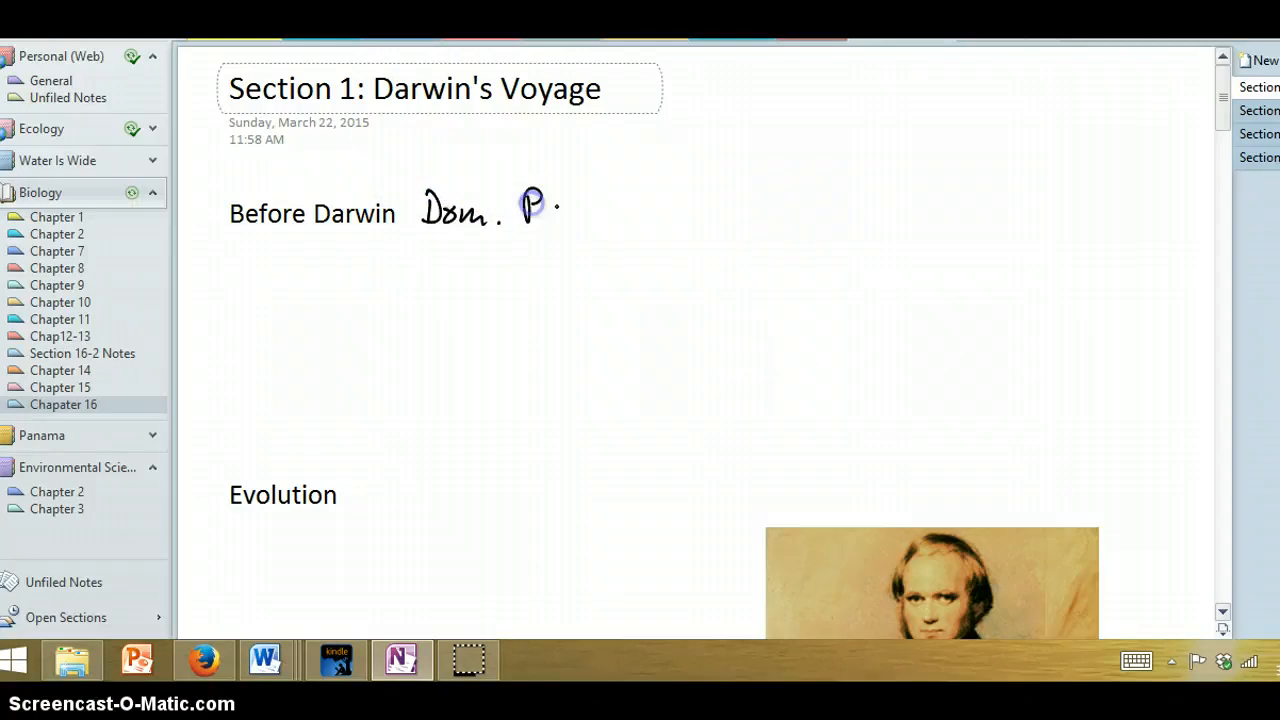
drag(530, 210, 640, 236)
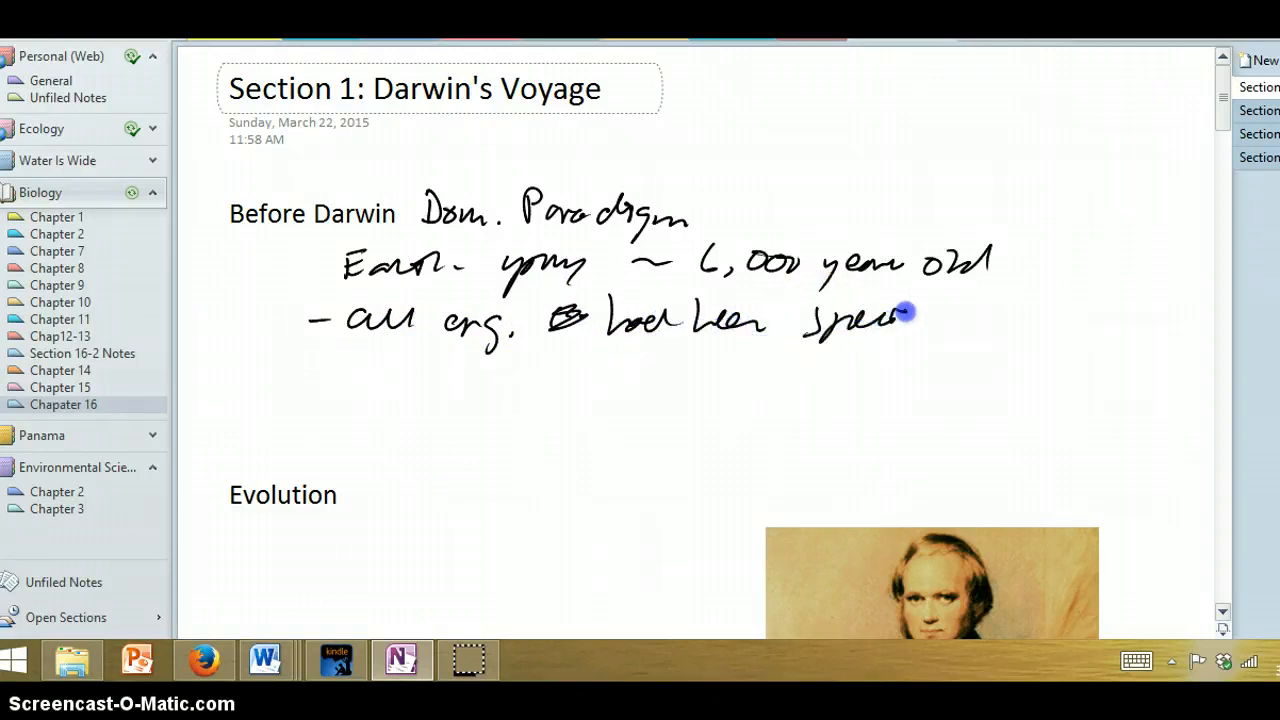
drag(910, 312, 1084, 300)
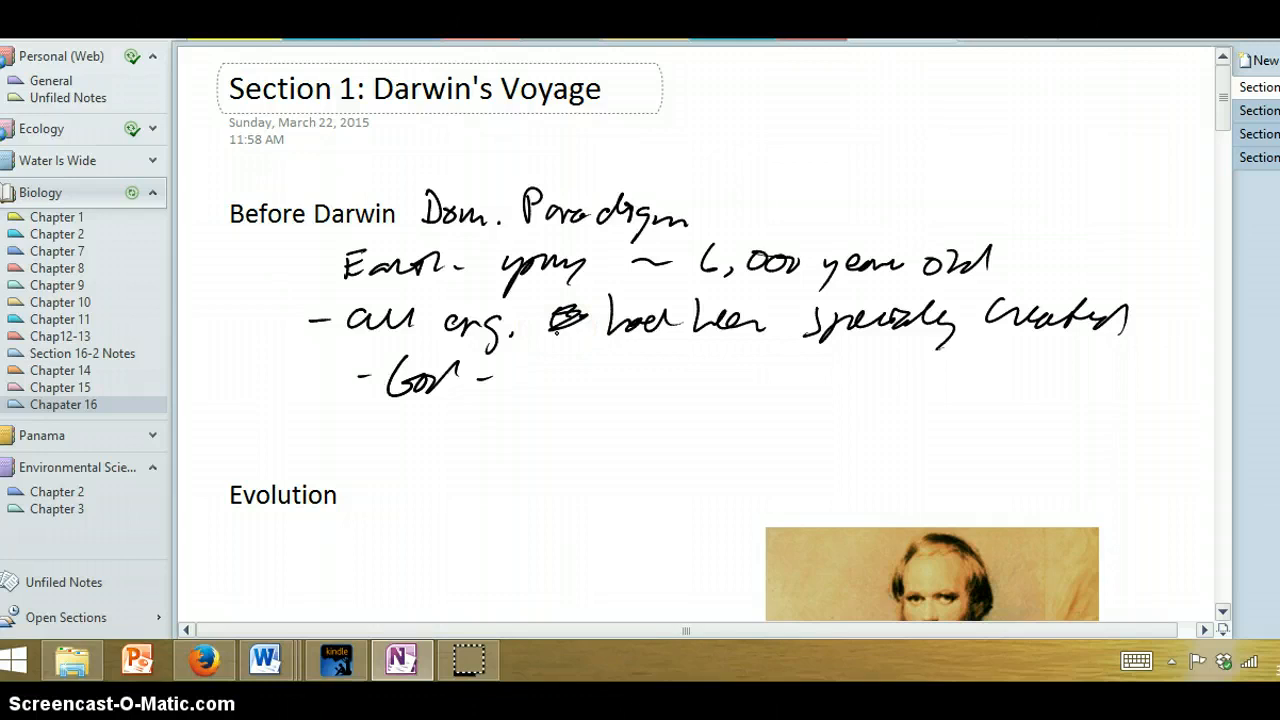
mouse_move(132, 192)
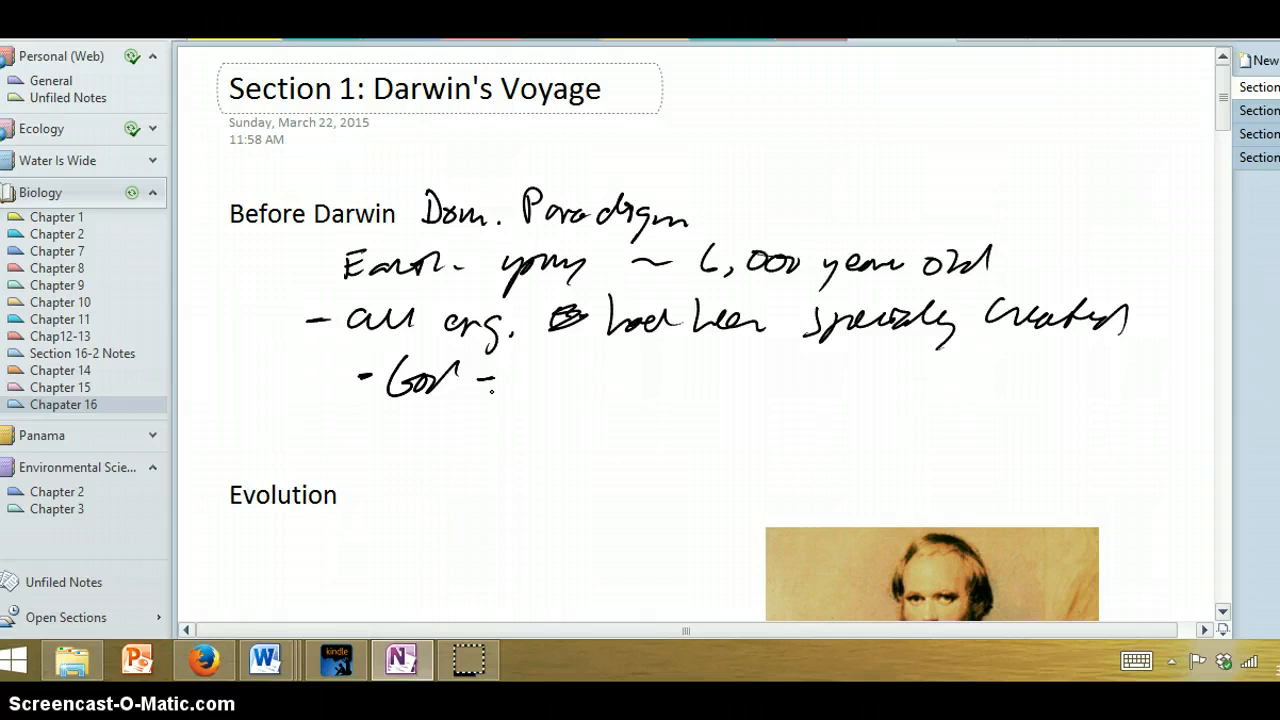
scroll(down, 3)
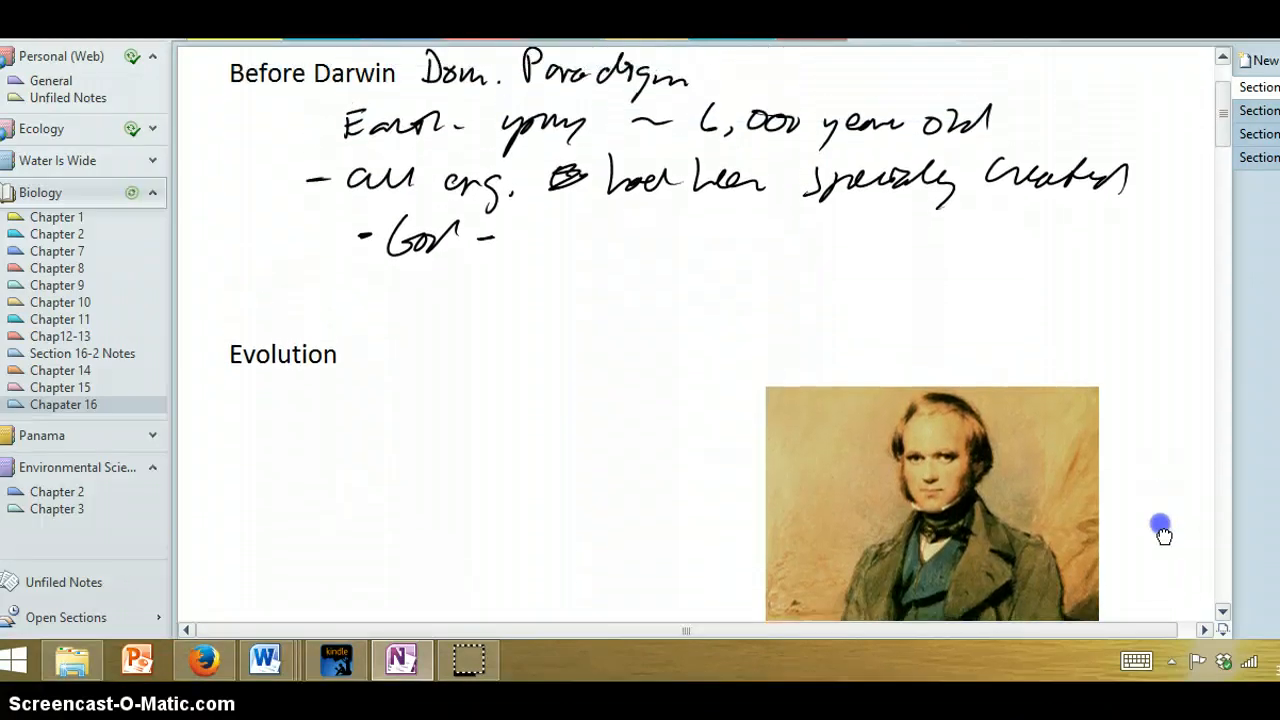
scroll(down, 3)
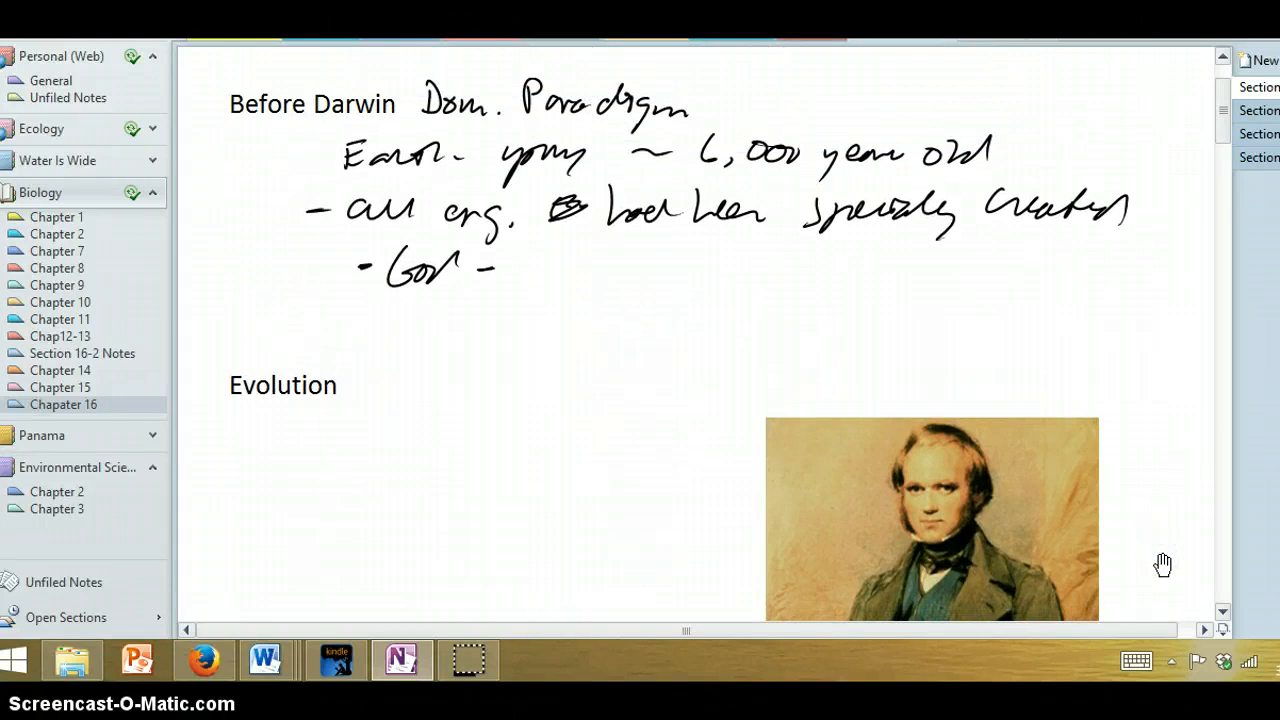
scroll(down, 3)
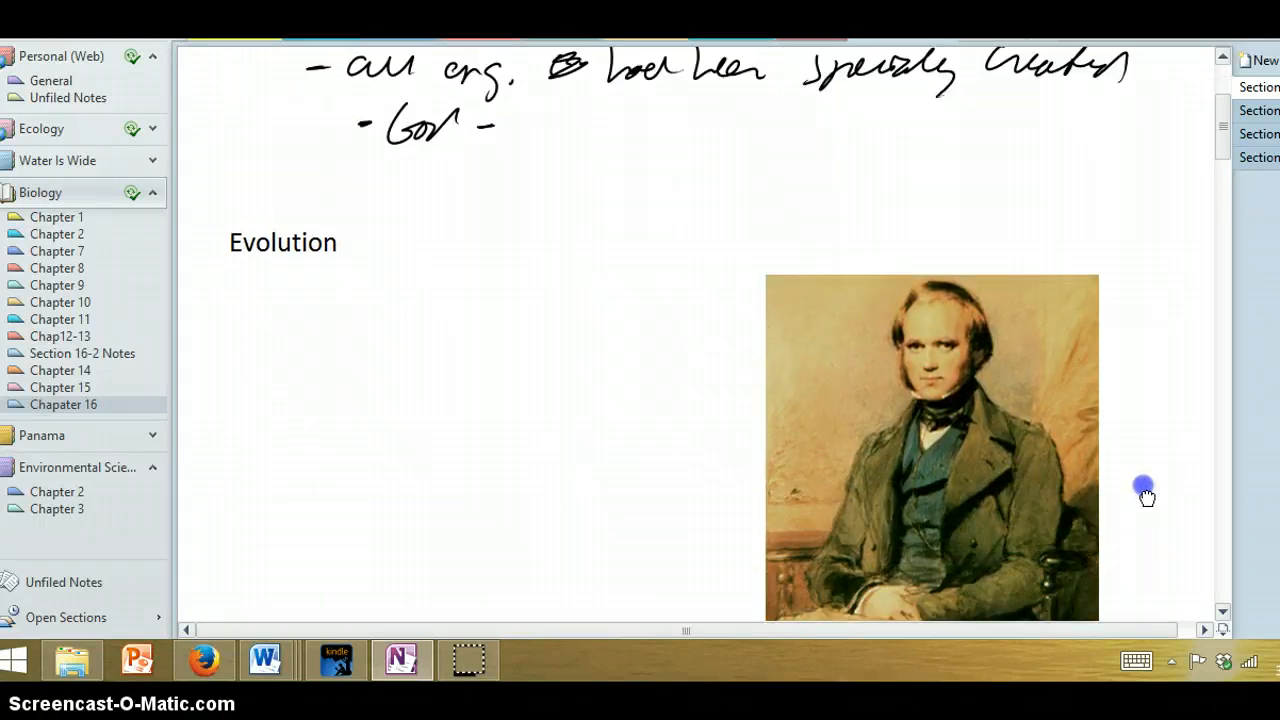
scroll(down, 3)
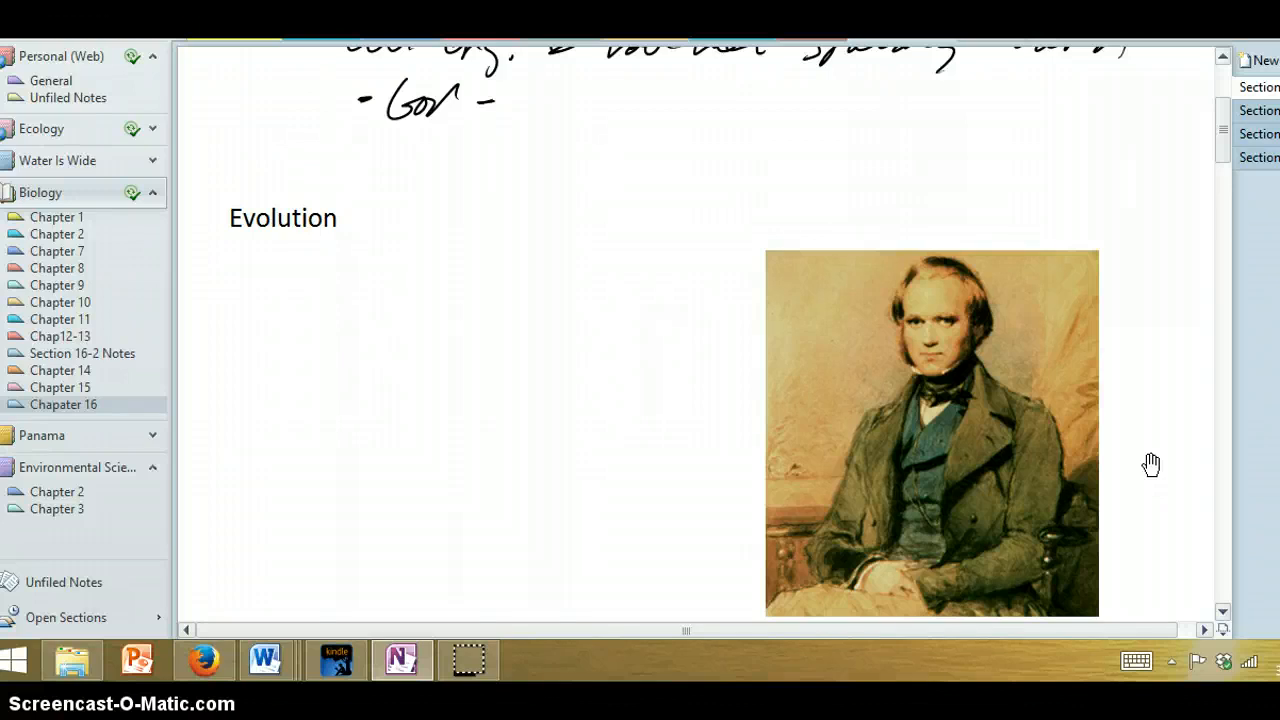
Step: Handwrite Natural Selection under Evolution with dashes for med and seminary
drag(264, 290, 324, 270)
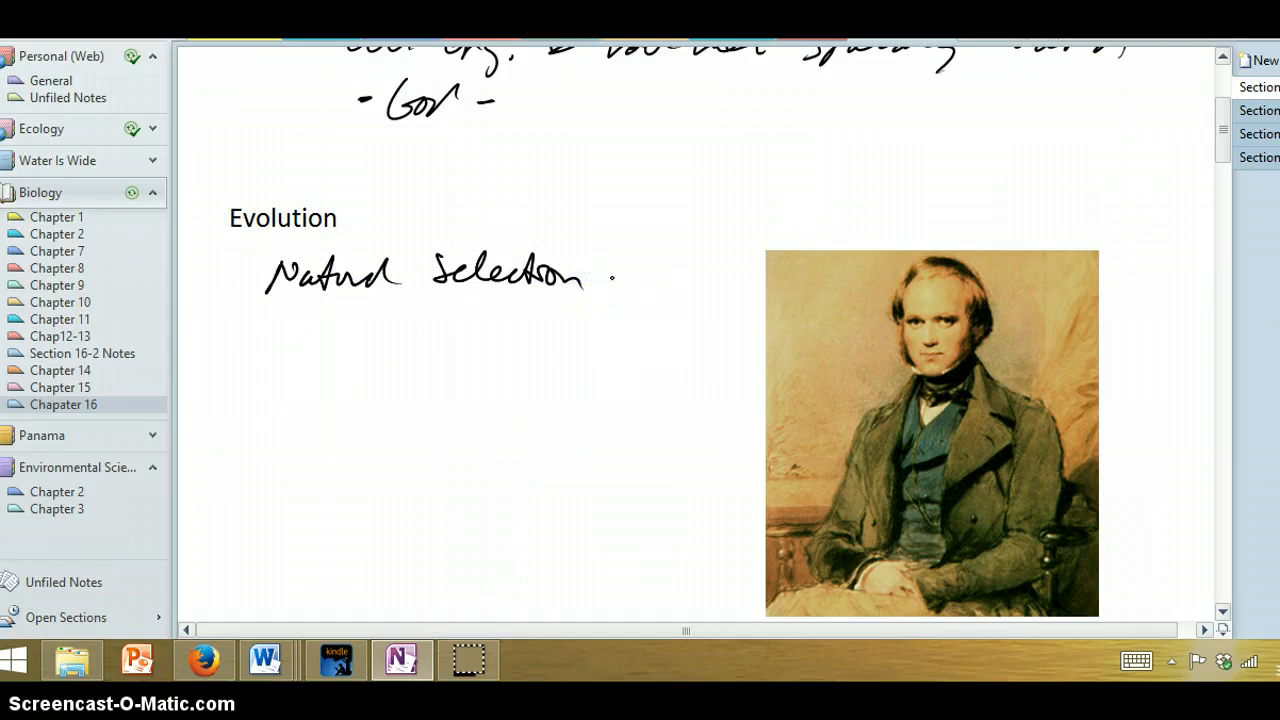
scroll(down, 3)
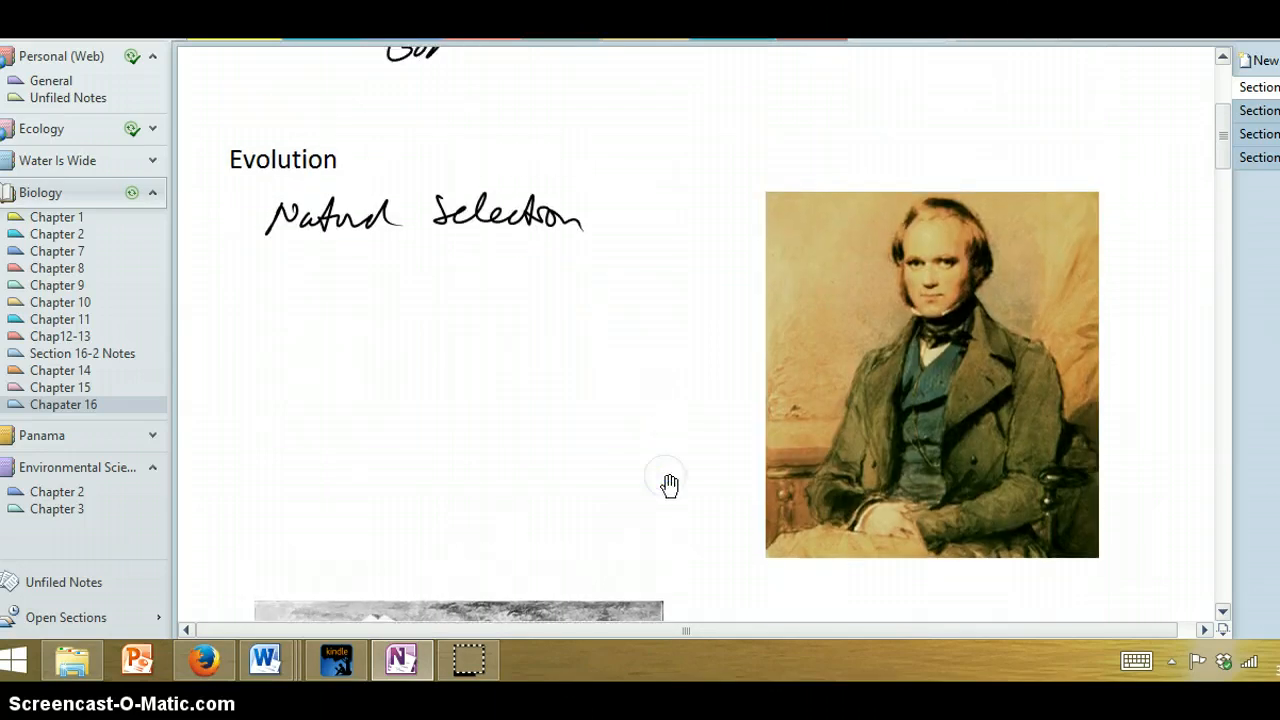
scroll(down, 3)
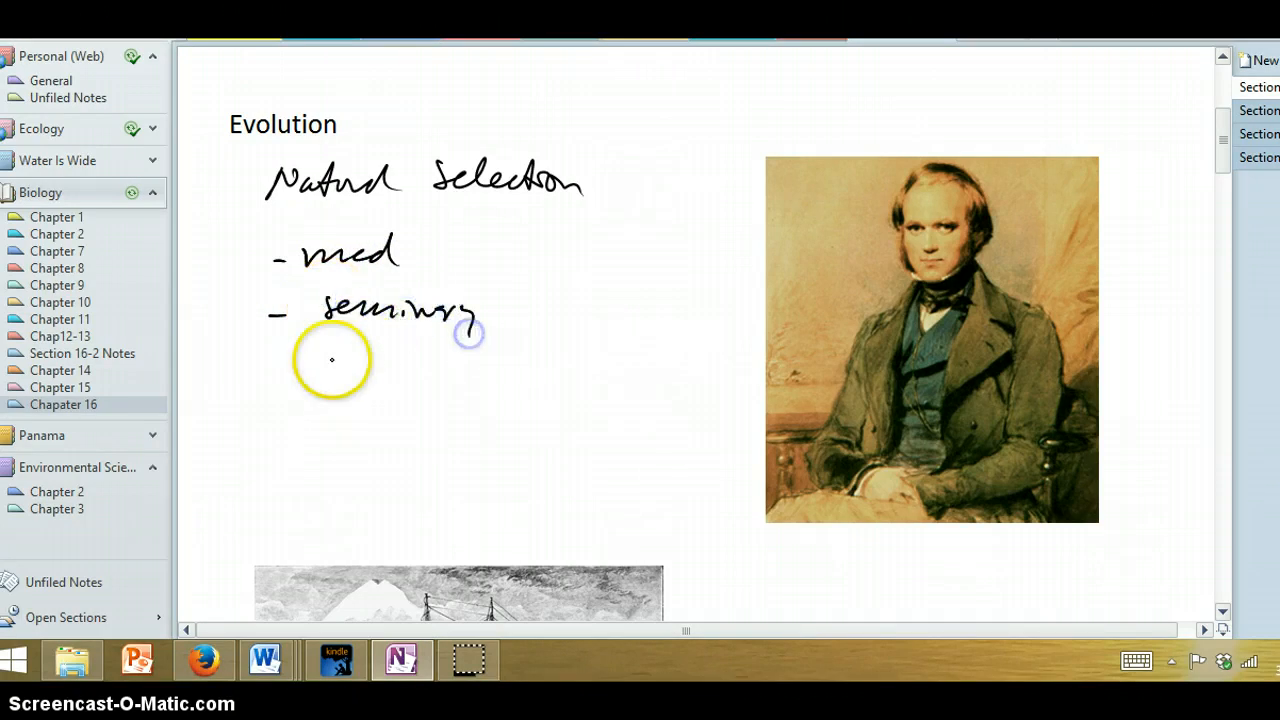
Step: Handwrite 'pastor – clergy' under seminary, then an underlined 'studied nature' and a new dash
drag(340, 350, 396, 356)
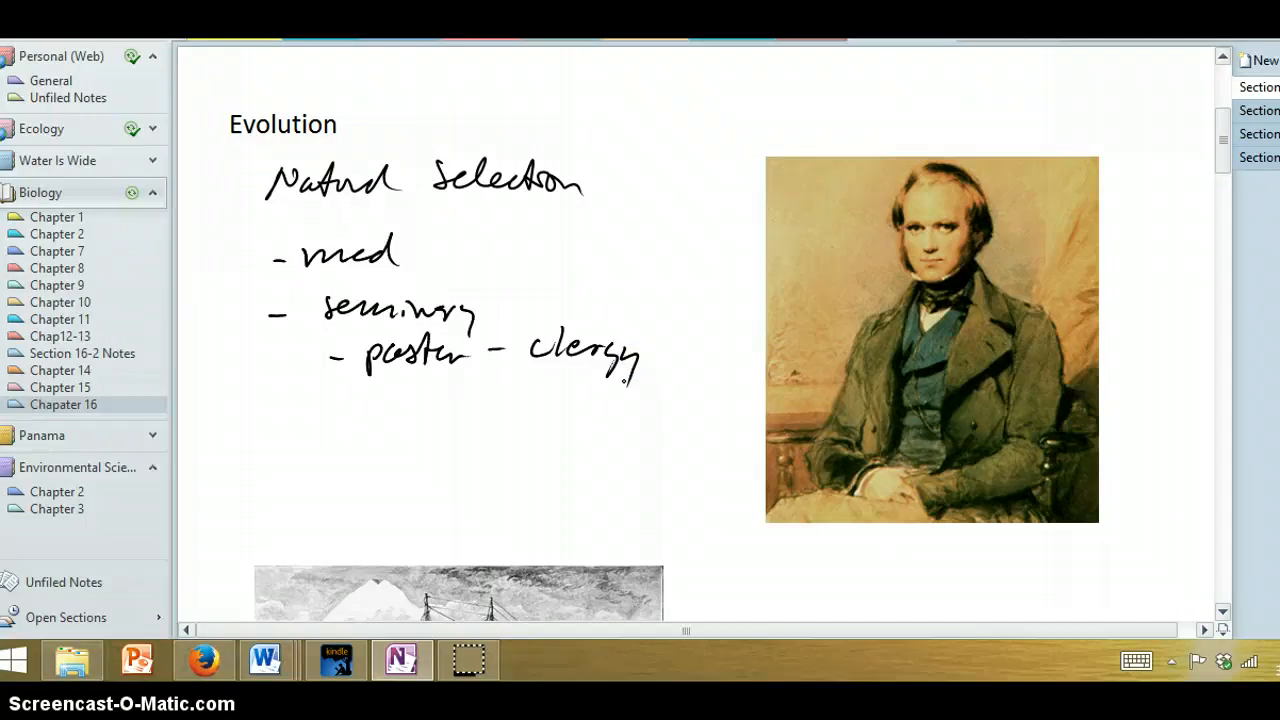
click(336, 406)
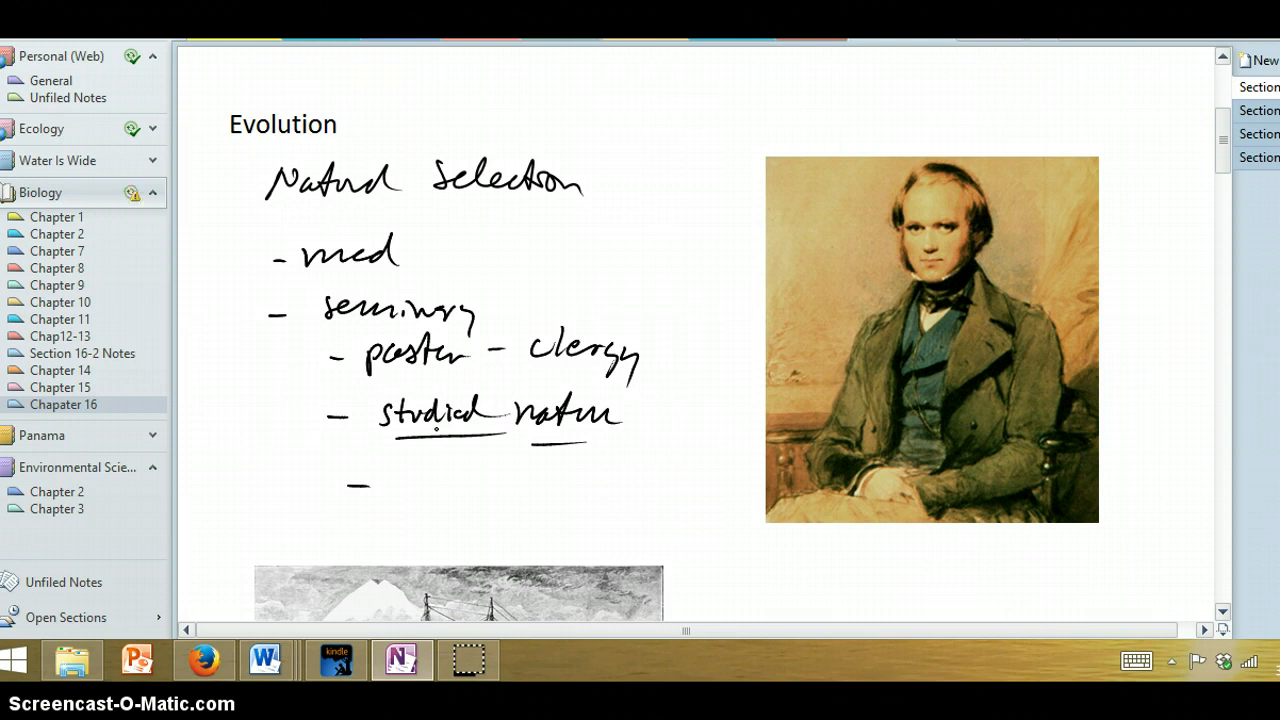
Step: Scroll to the HMS Beagle image, underline its caption and handwrite Naturalist beside it
scroll(down, 3)
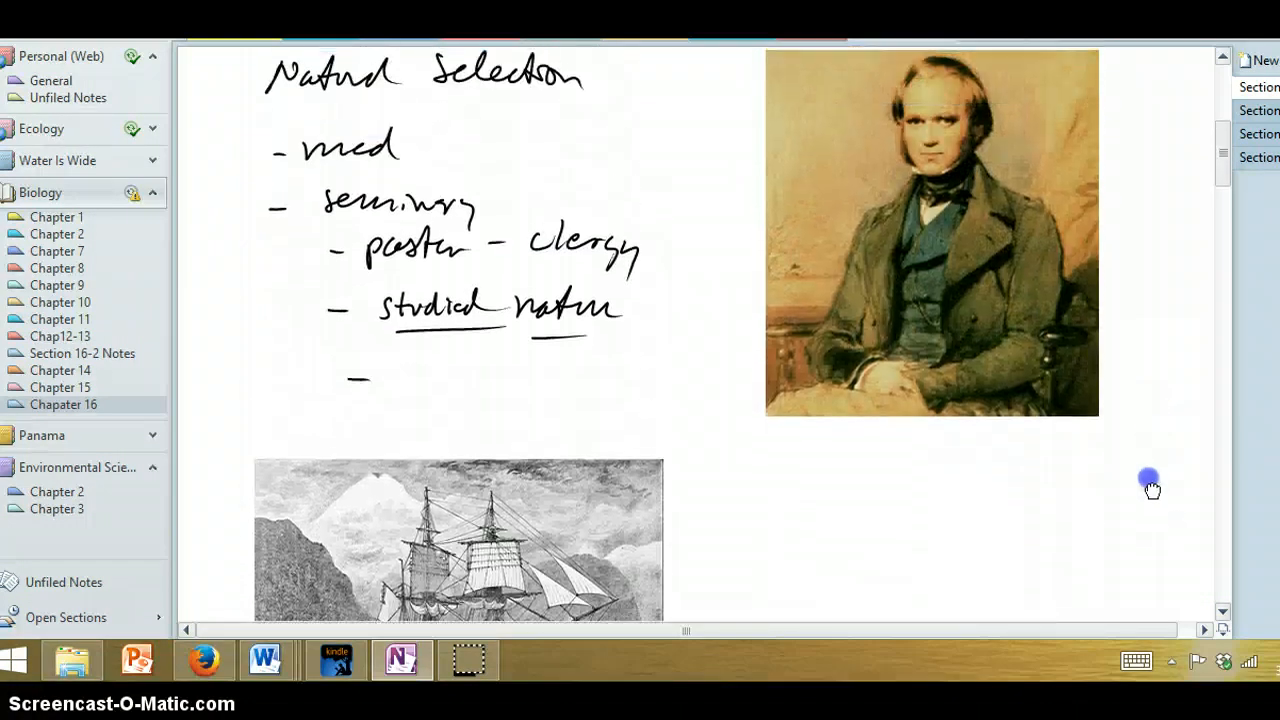
scroll(down, 3)
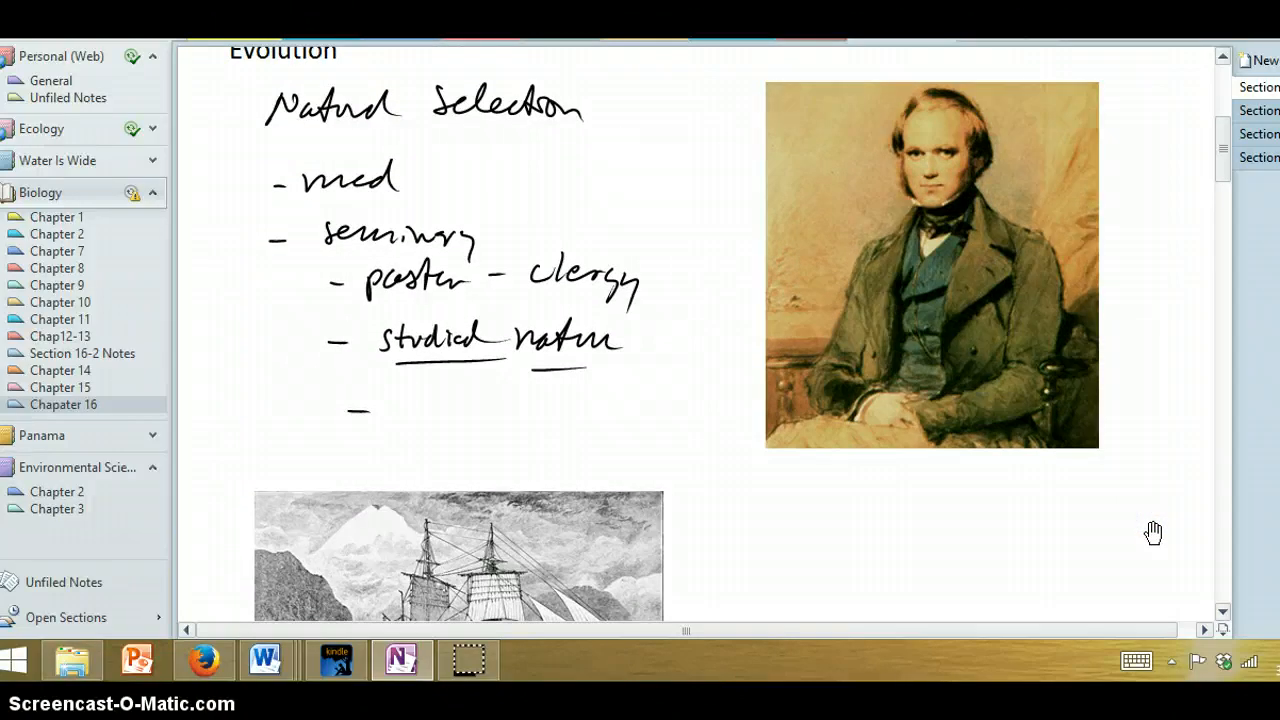
scroll(down, 3)
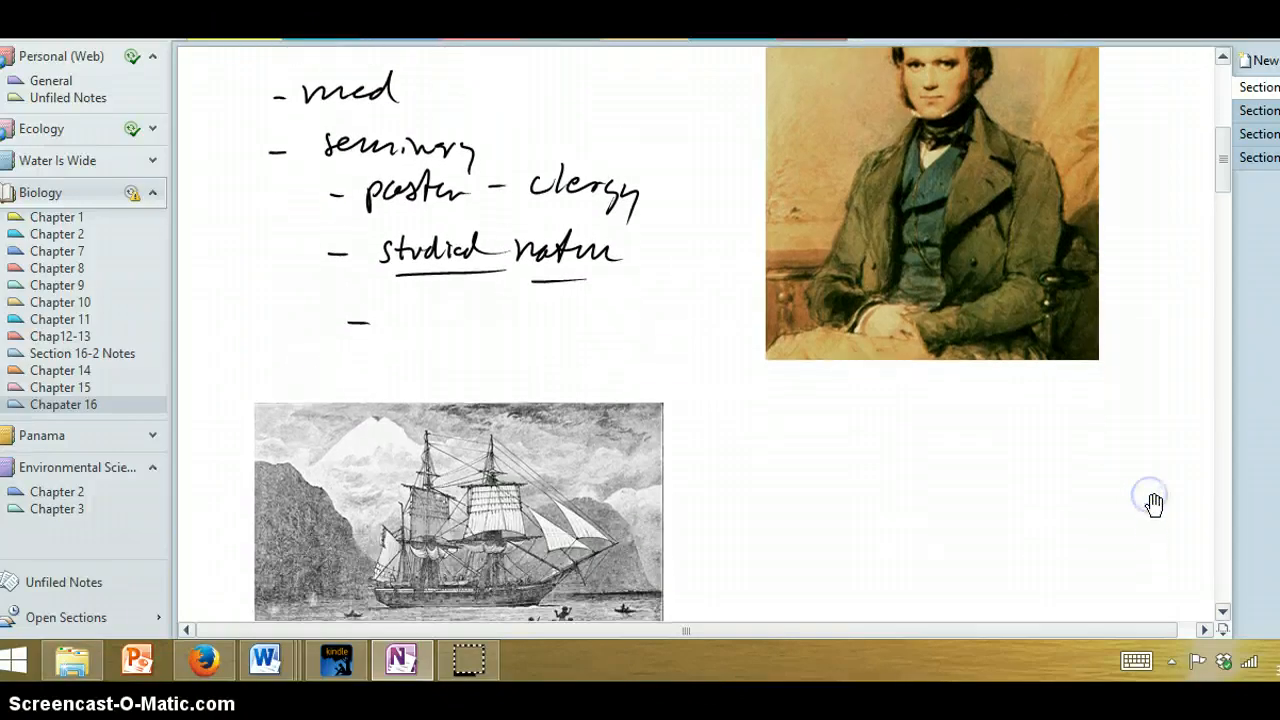
scroll(down, 3)
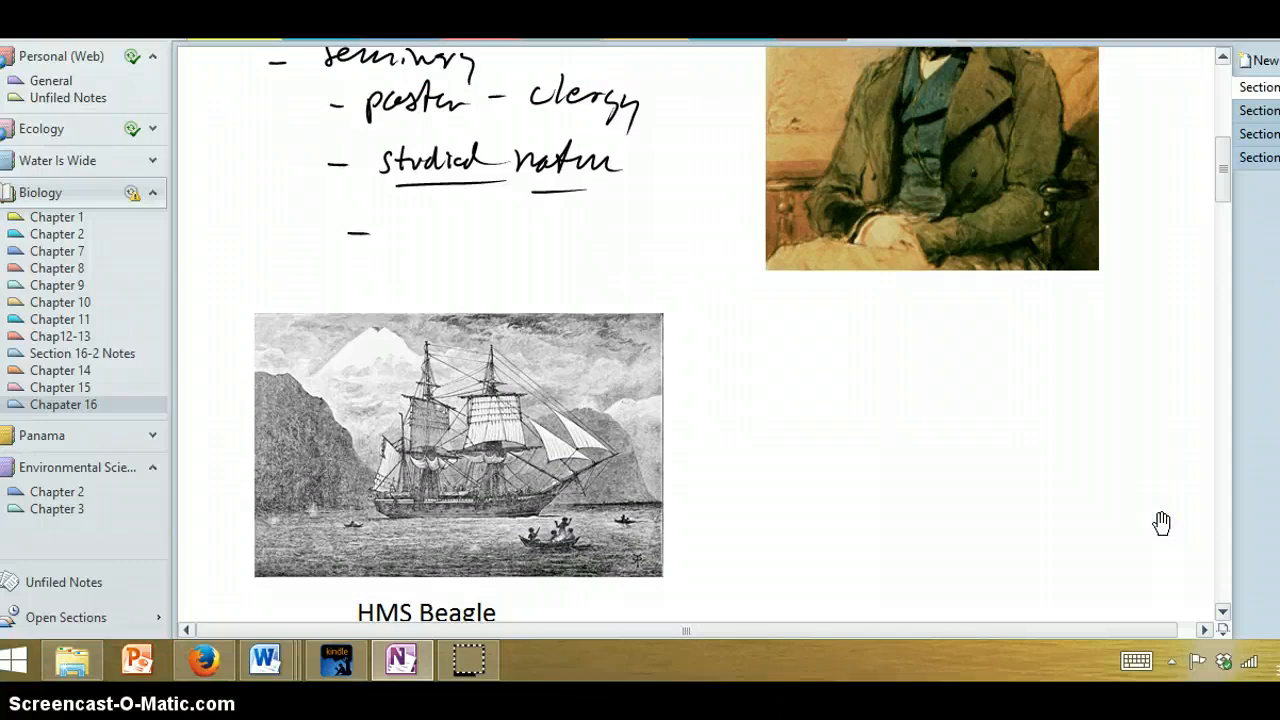
scroll(down, 3)
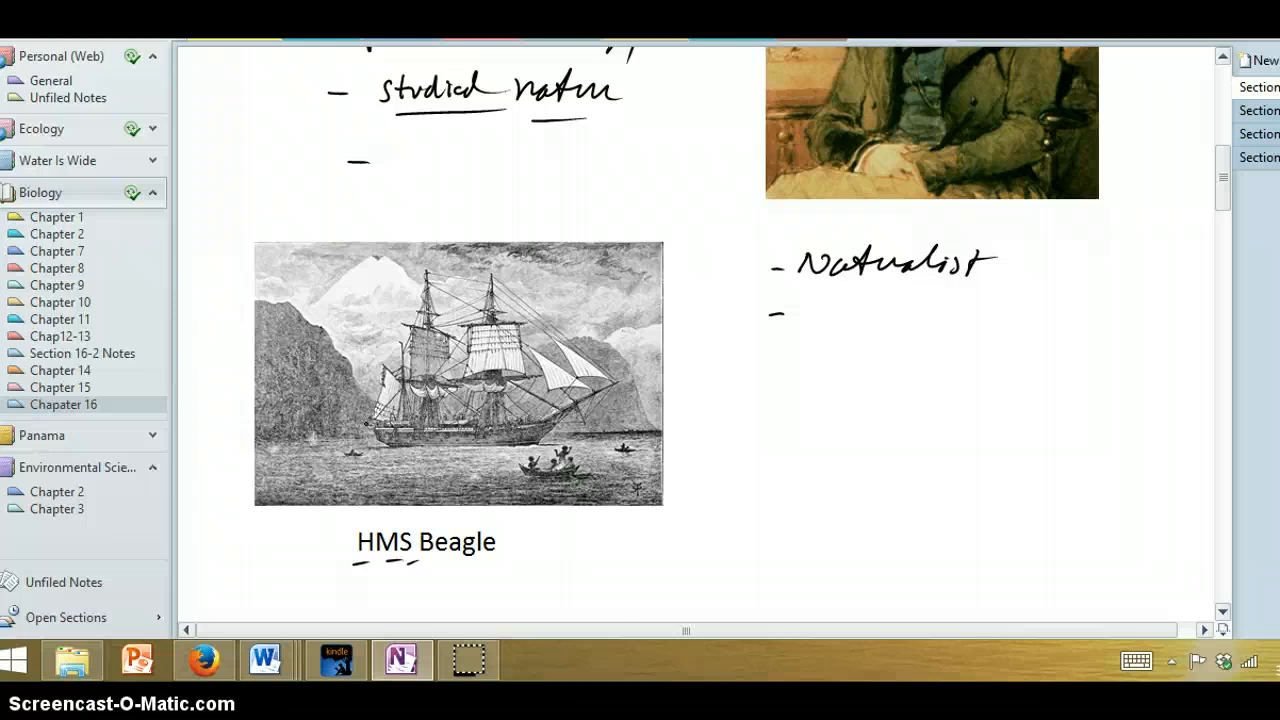
Step: Circle the Galápagos and mark South America's coast in ink on the Beagle survey map
scroll(down, 3)
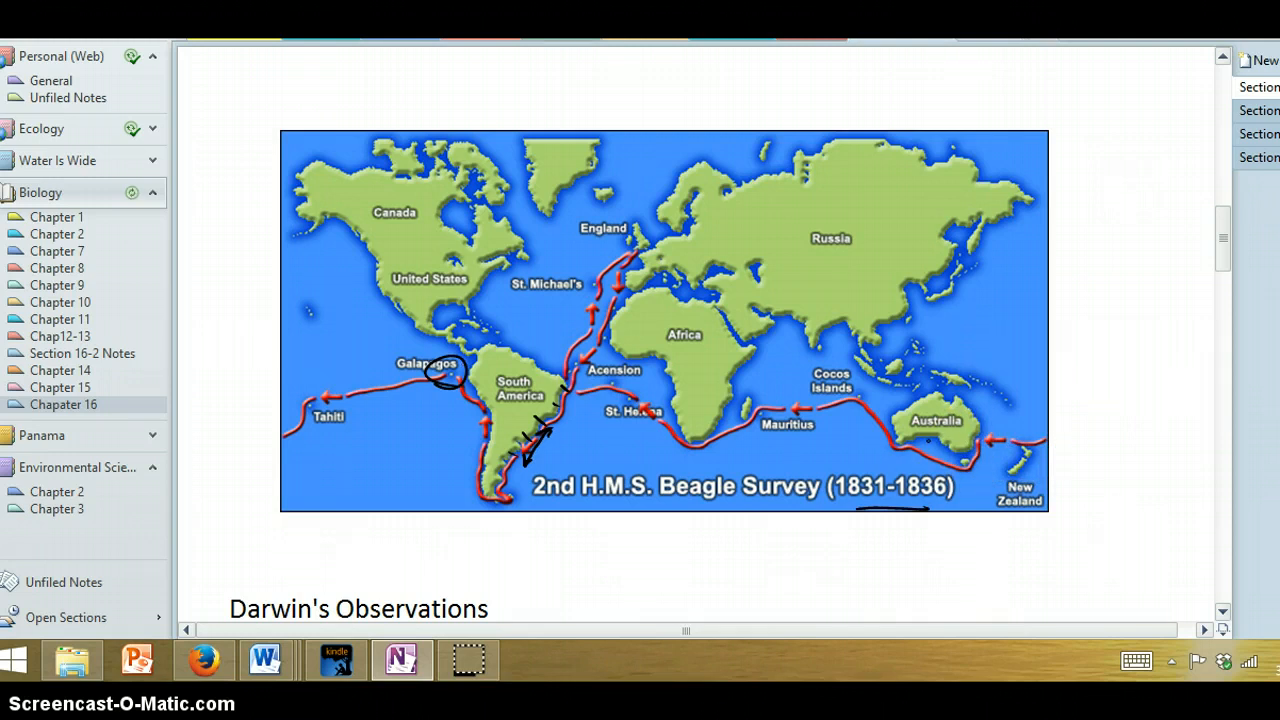
scroll(down, 3)
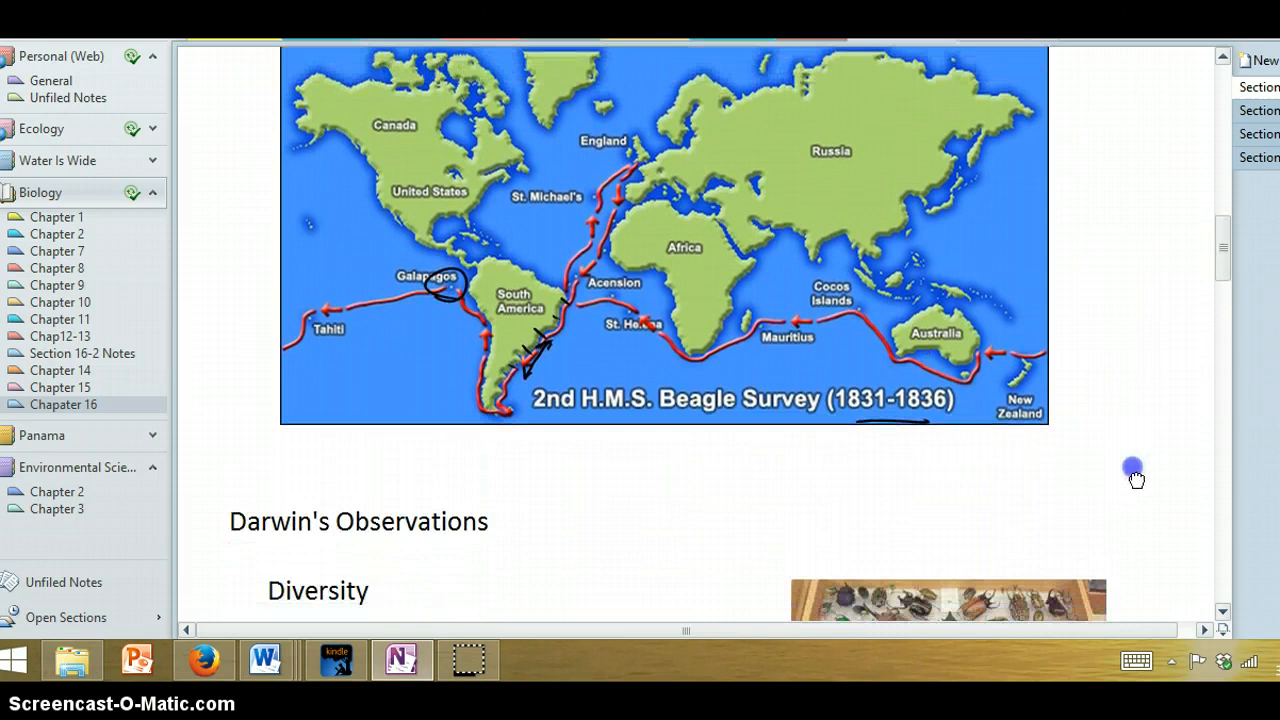
Step: Underline Diversity with '– plankton' beside it and handwrite 'Beetle' under the beetle collection photo
scroll(down, 3)
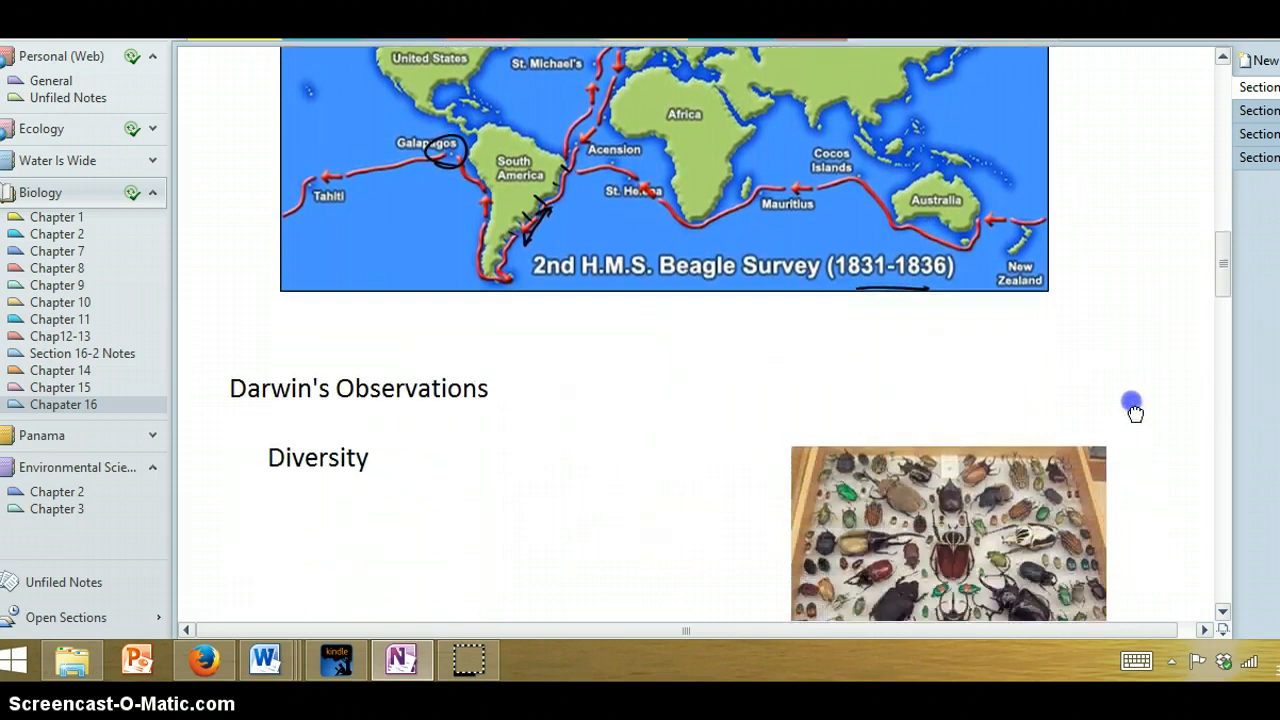
scroll(down, 3)
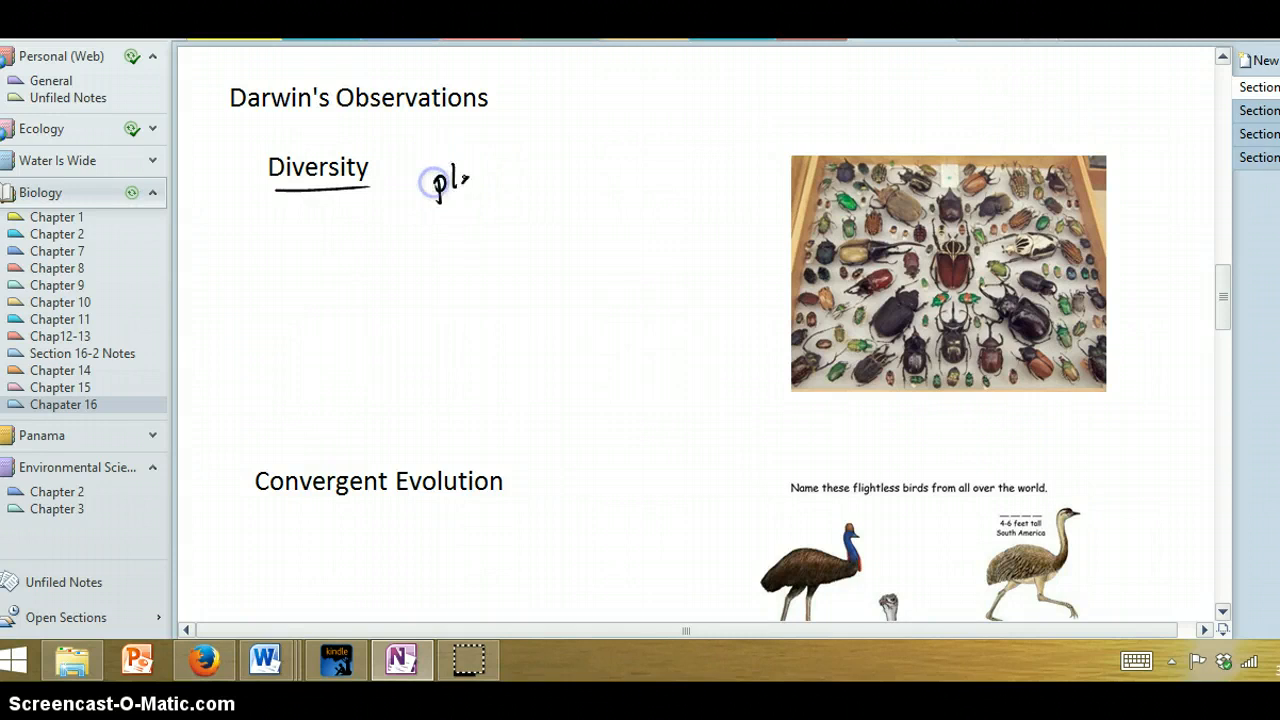
text(plankton)
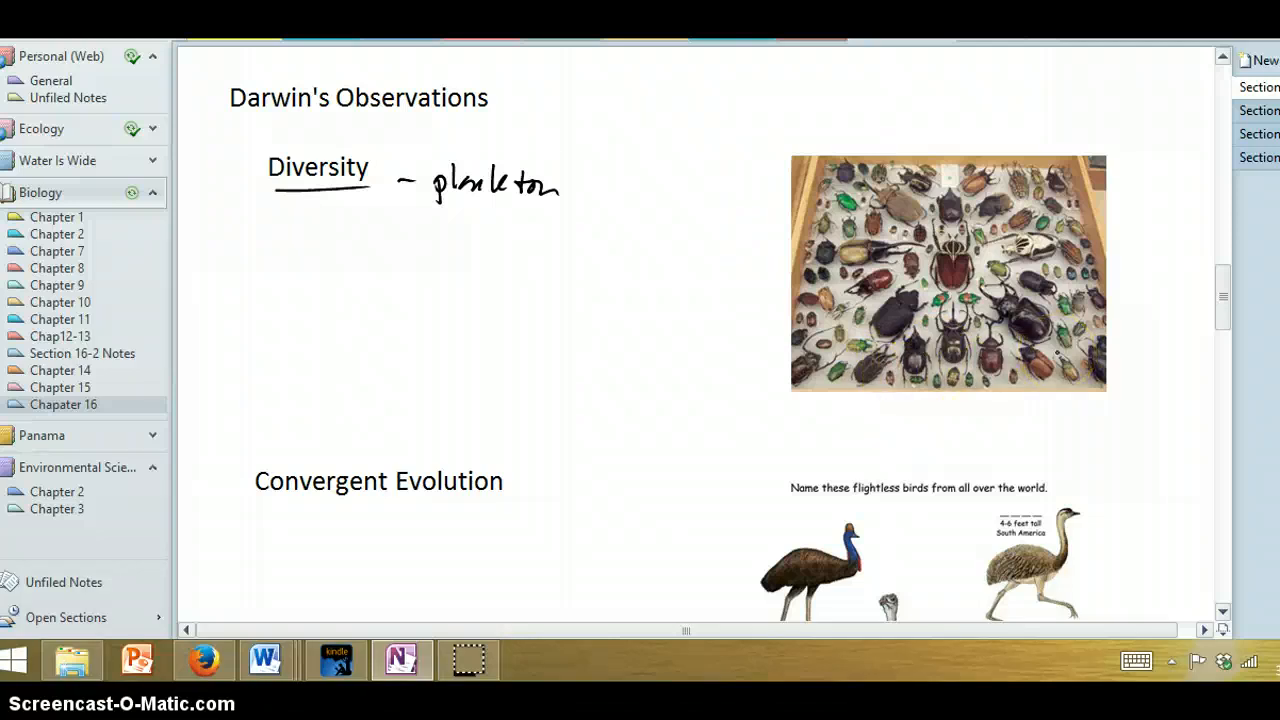
drag(976, 296, 1044, 360)
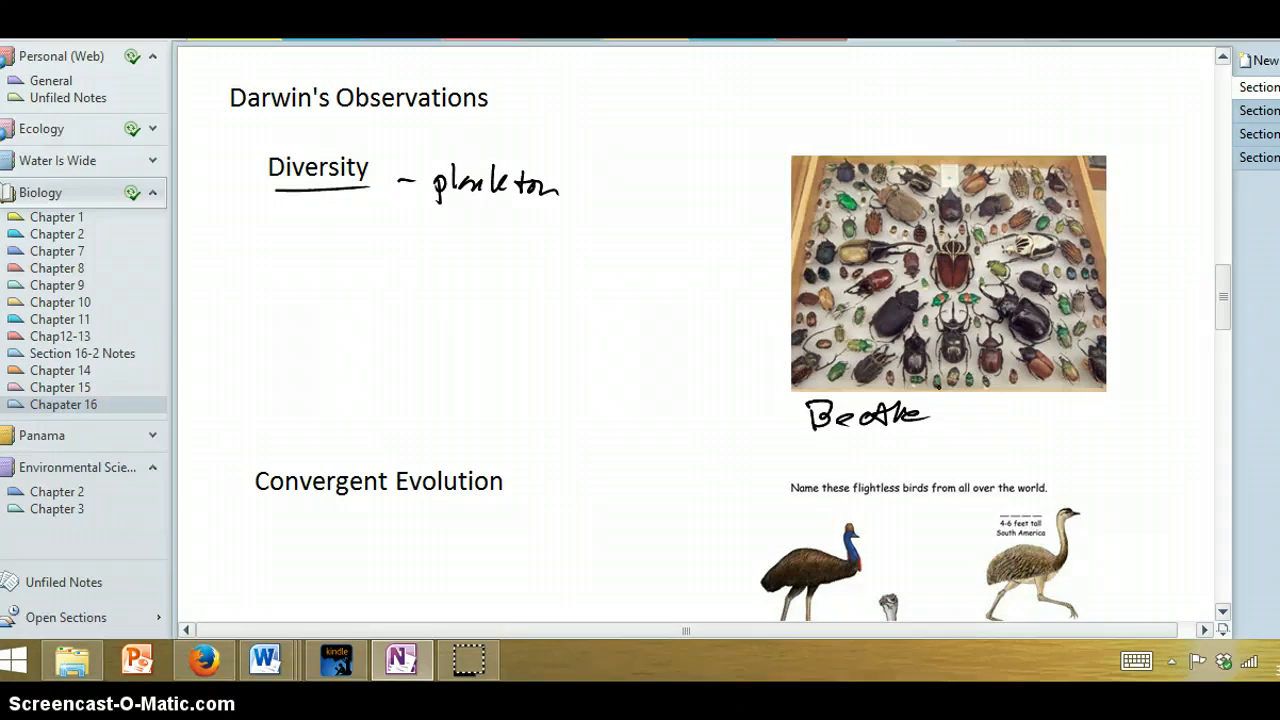
scroll(down, 3)
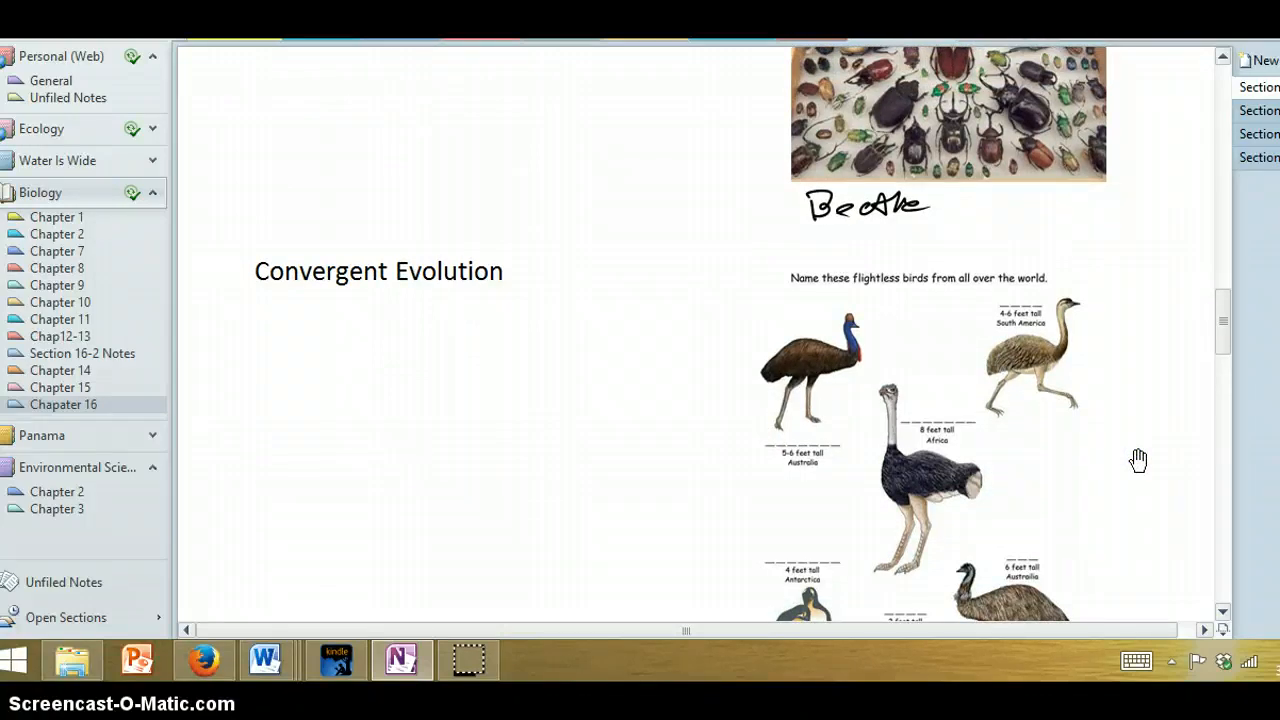
Step: Underline Convergent Evolution and sketch three circles with lines converging toward a handwritten 'phenotype'
scroll(down, 3)
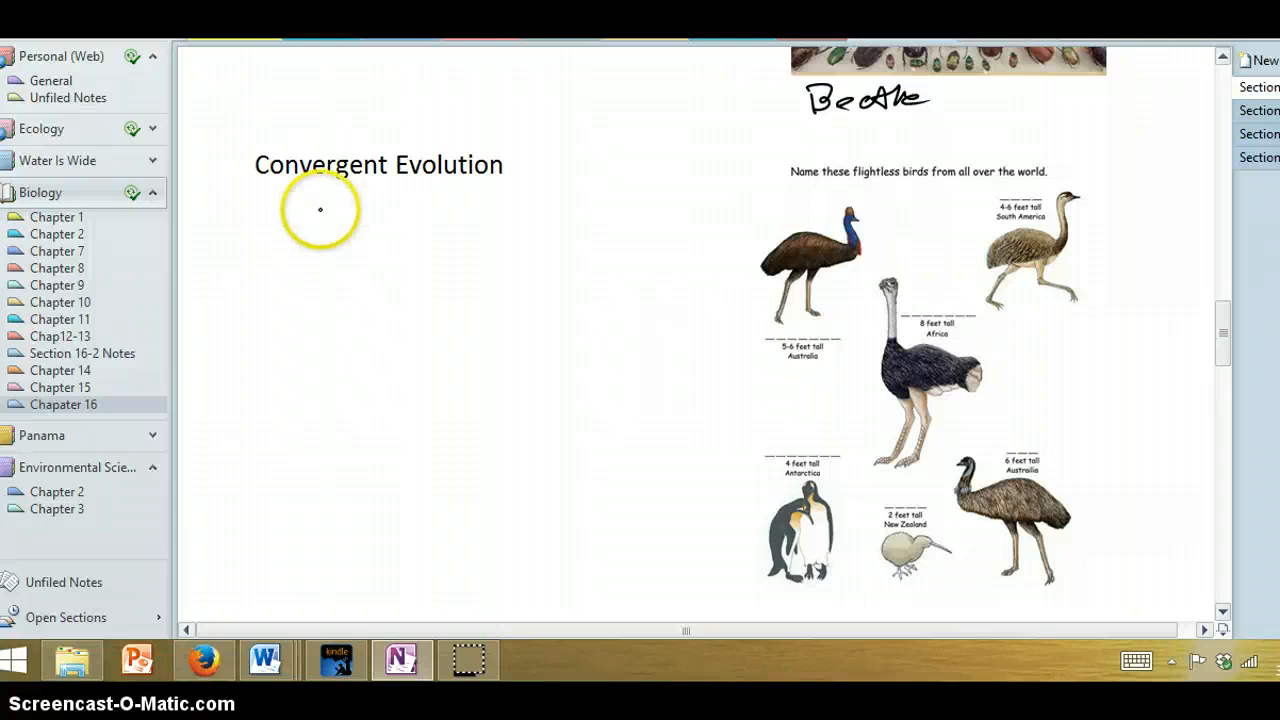
mouse_move(258, 190)
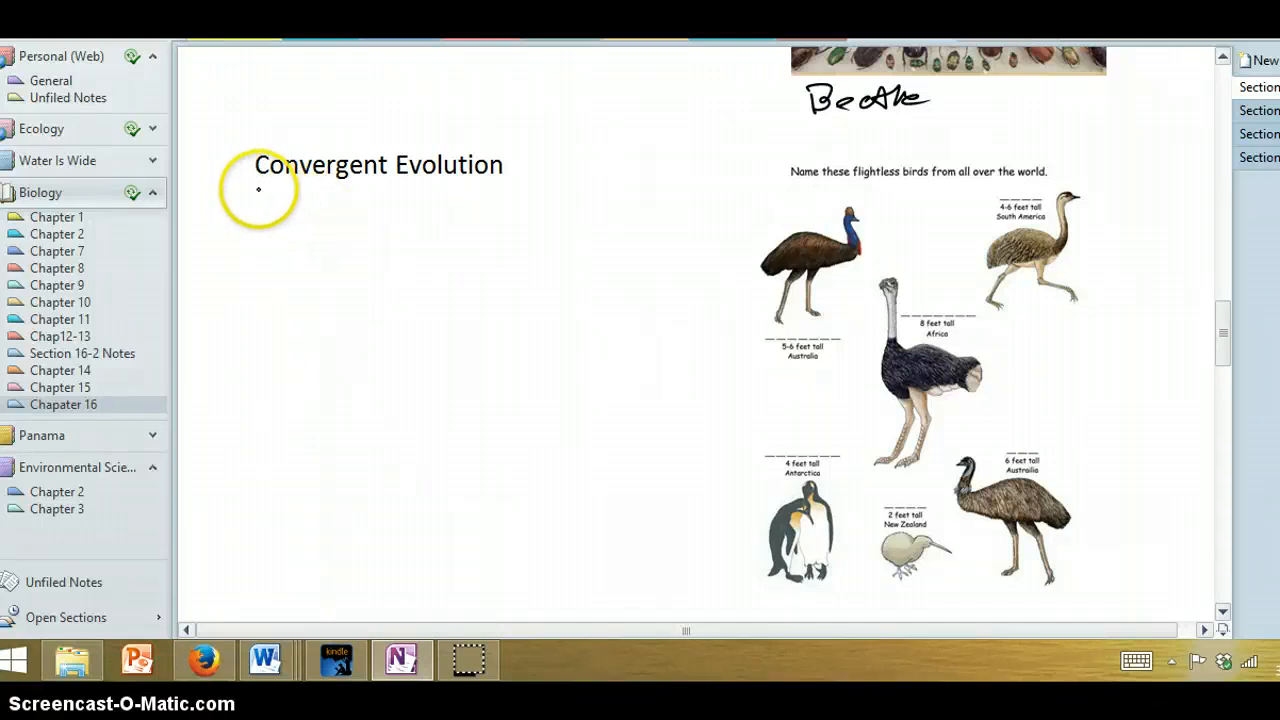
drag(258, 190, 498, 190)
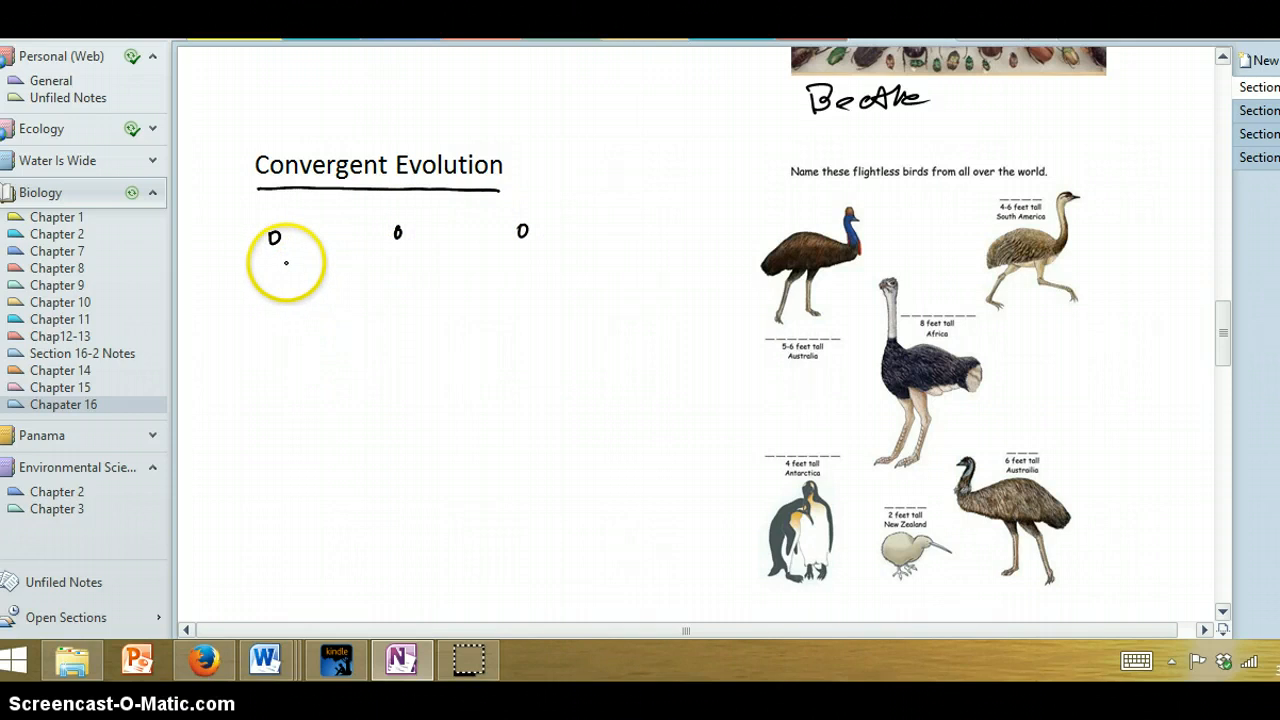
drag(280, 204, 260, 264)
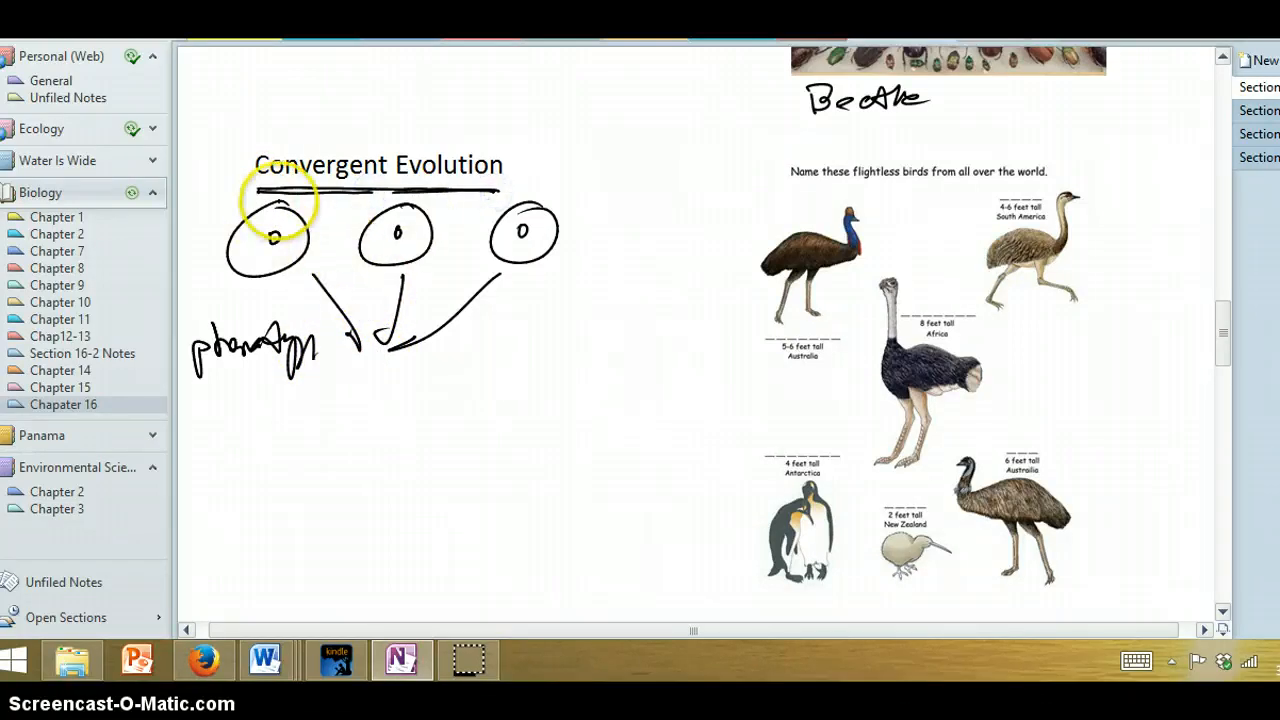
click(270, 204)
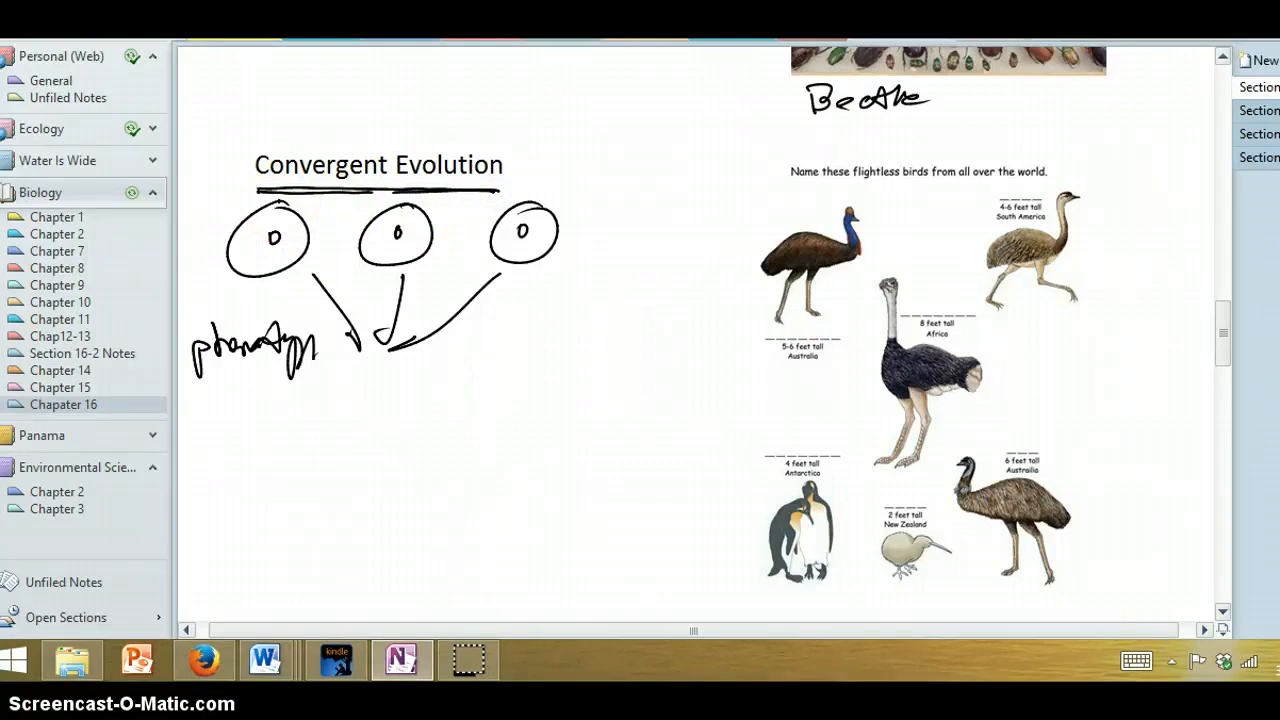
scroll(down, 3)
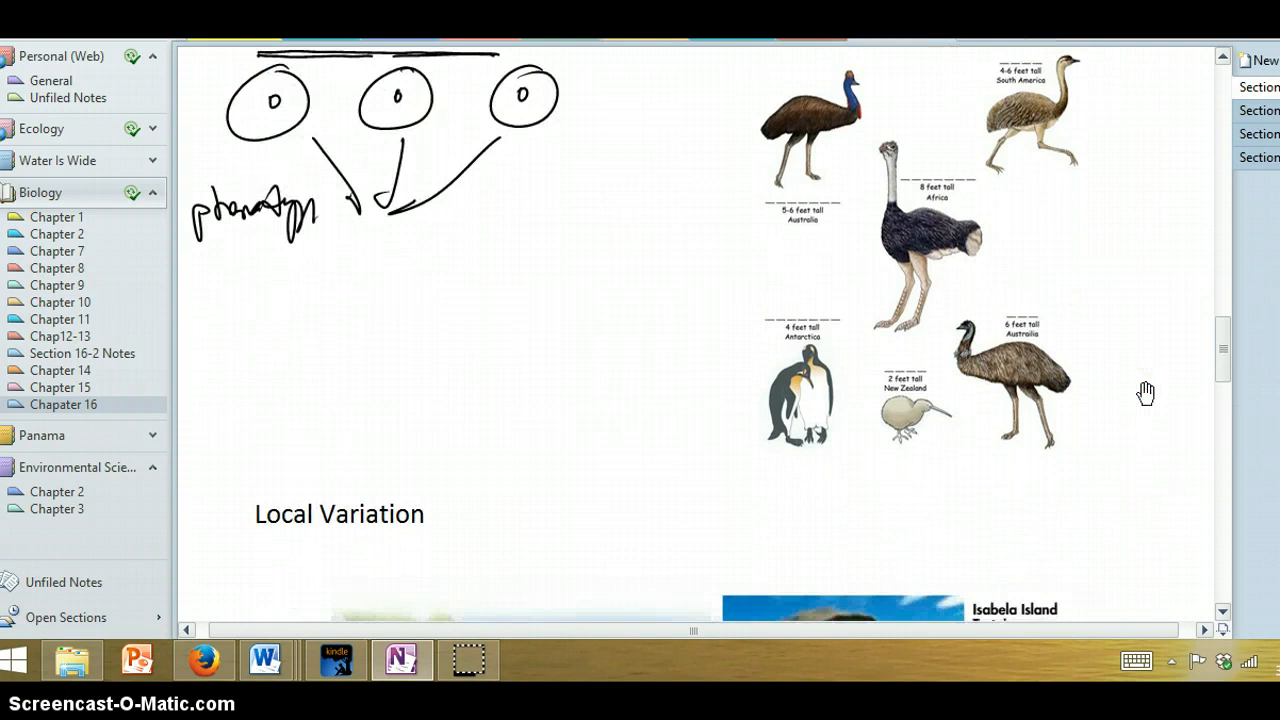
scroll(down, 3)
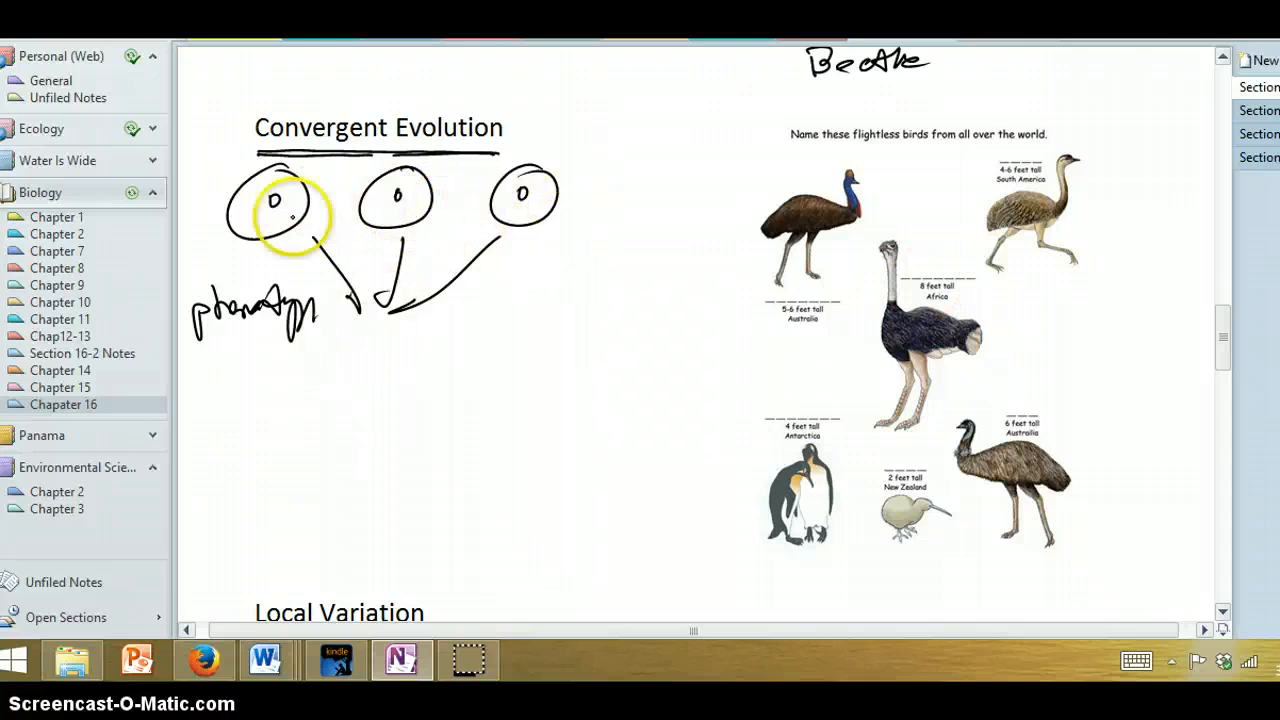
scroll(down, 3)
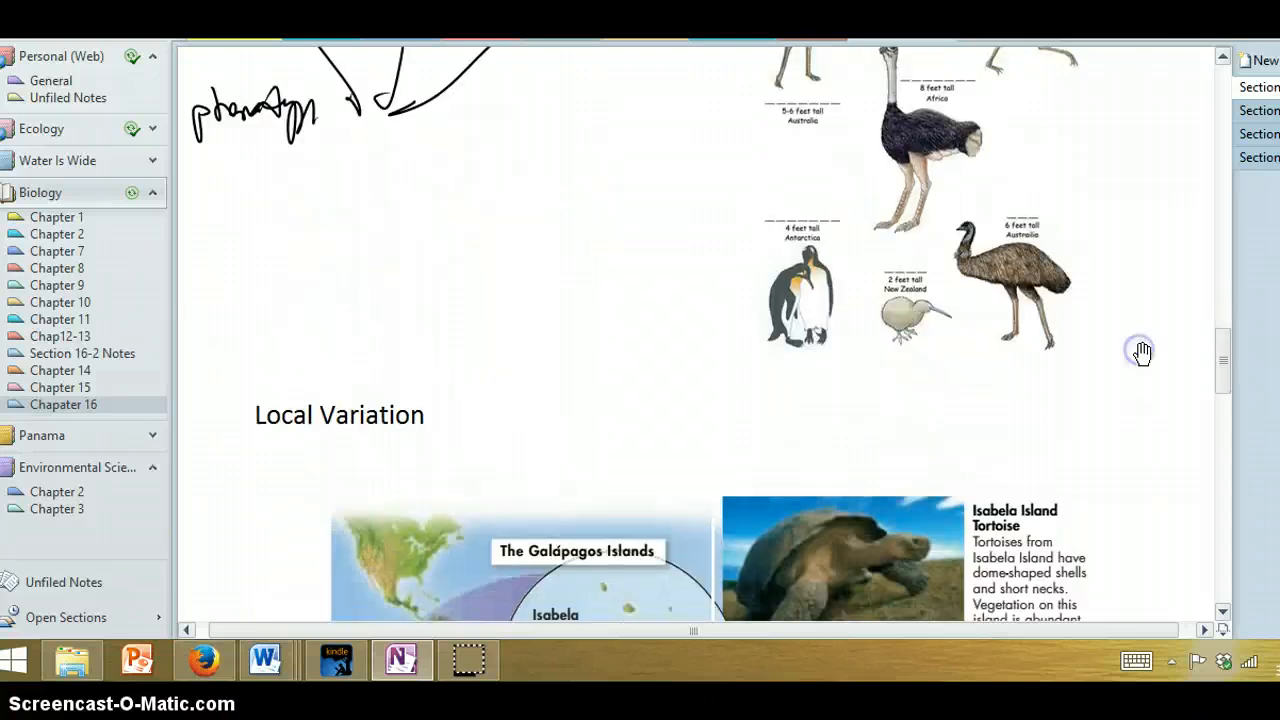
scroll(down, 3)
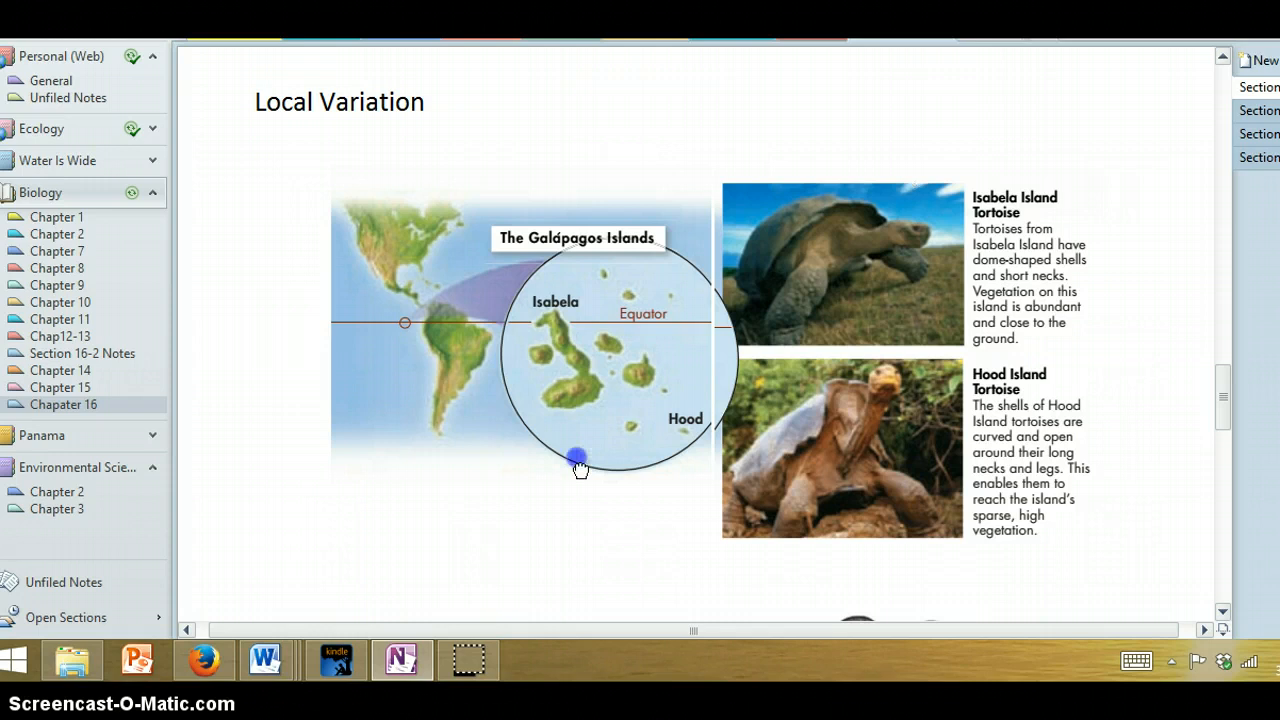
scroll(down, 3)
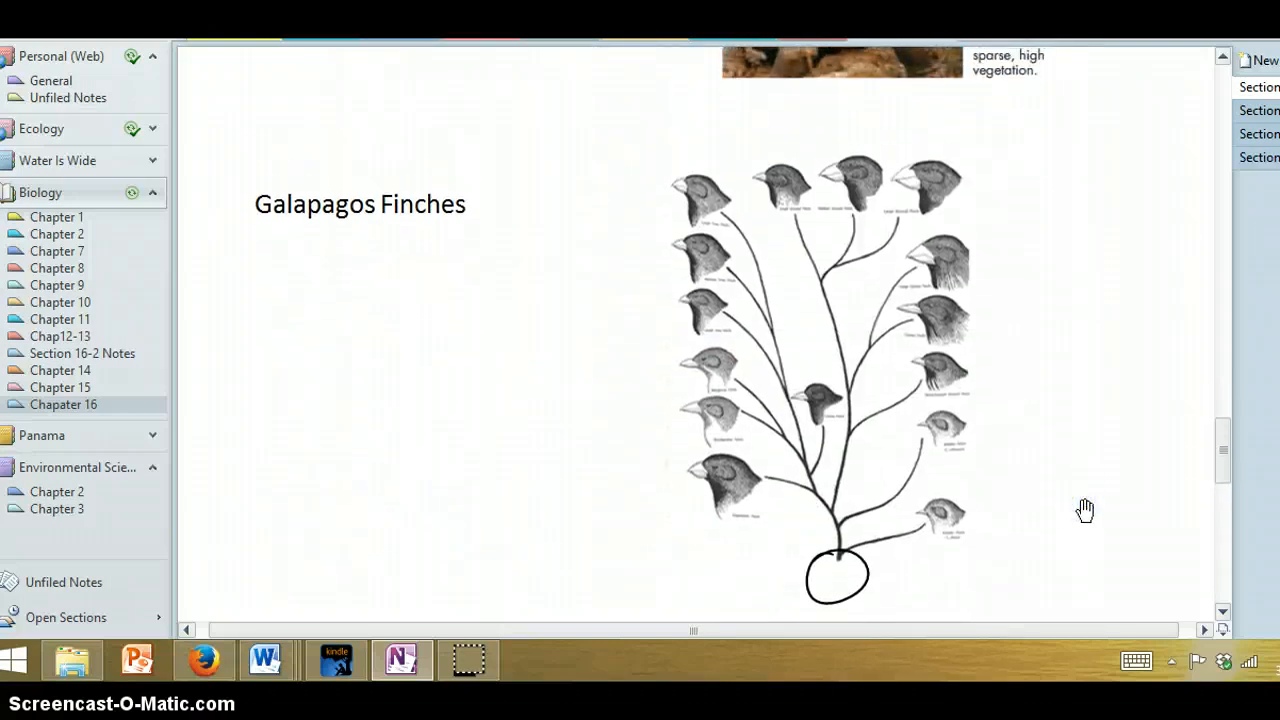
Step: Erase the inked circle at the base of the Galapagos finch tree and scroll to the Fossils section
click(720, 432)
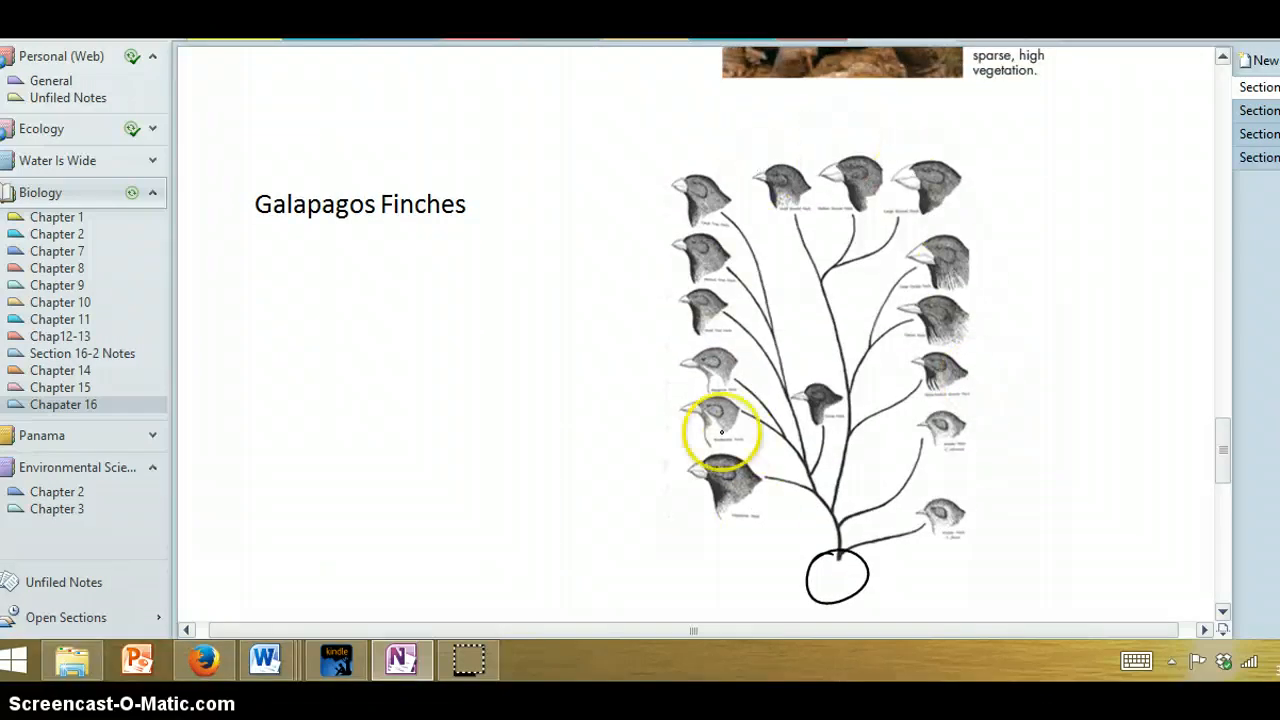
drag(720, 436, 724, 470)
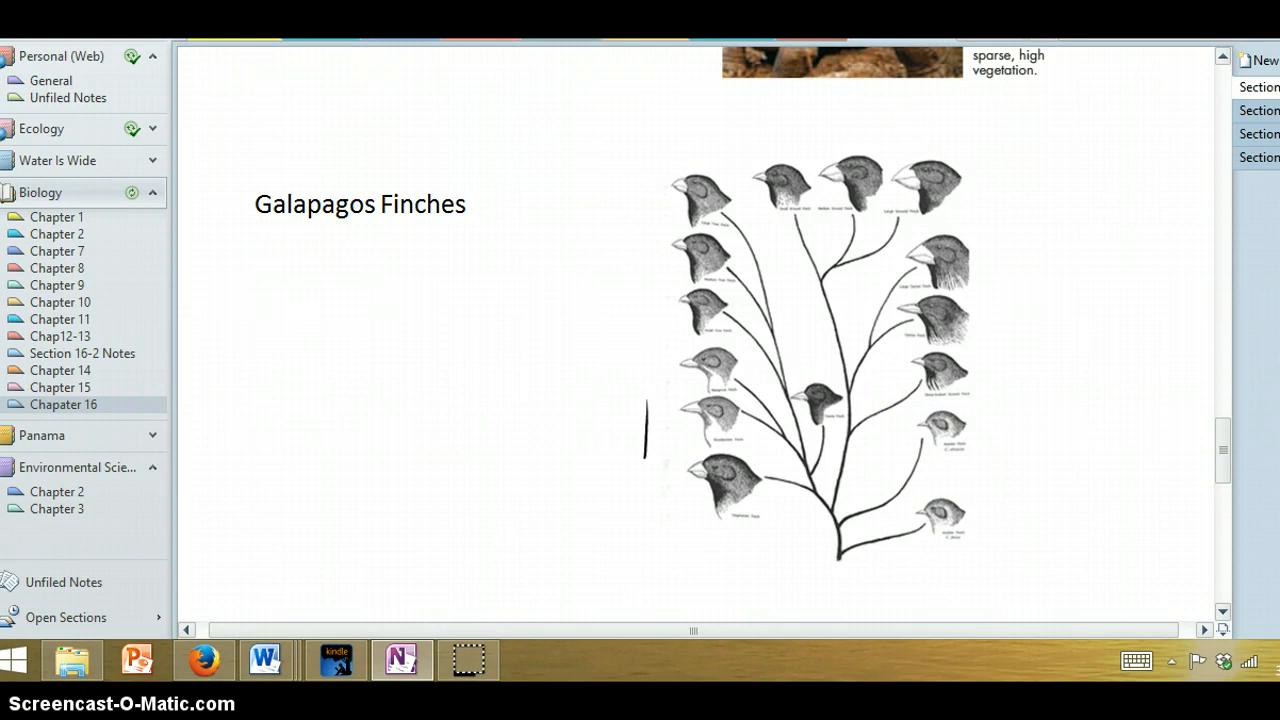
drag(1056, 404, 1056, 516)
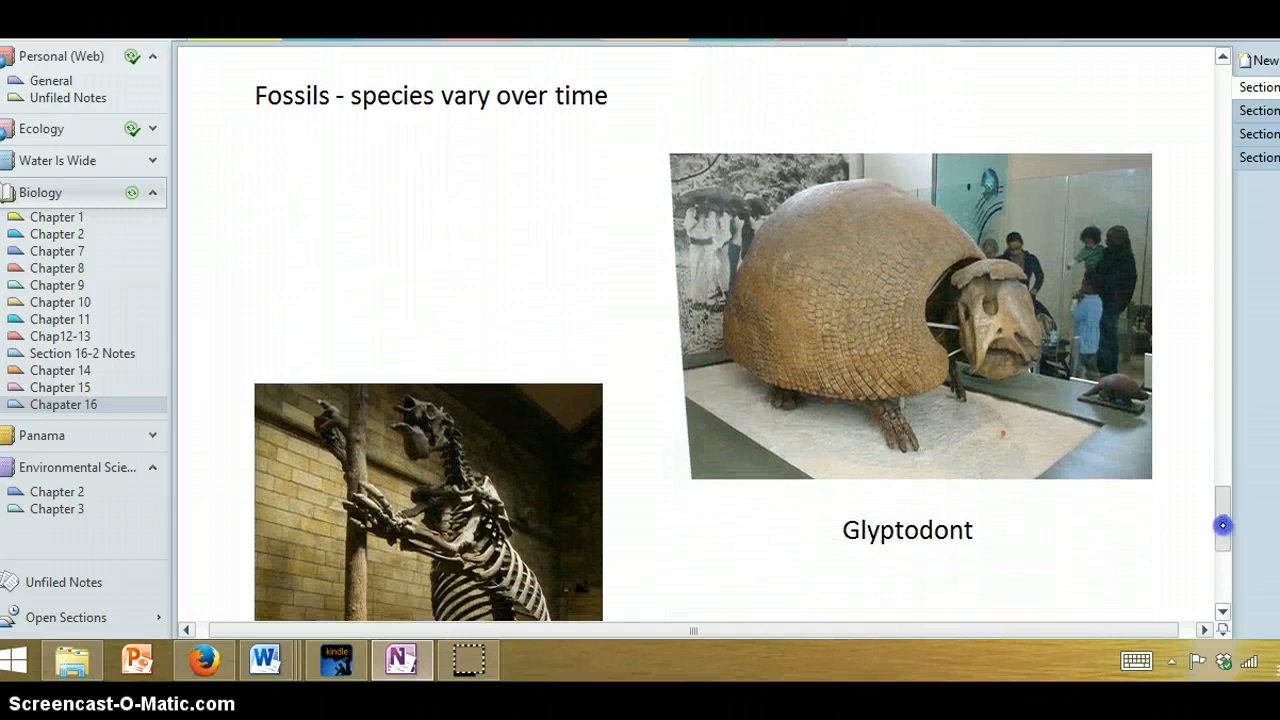
scroll(down, 3)
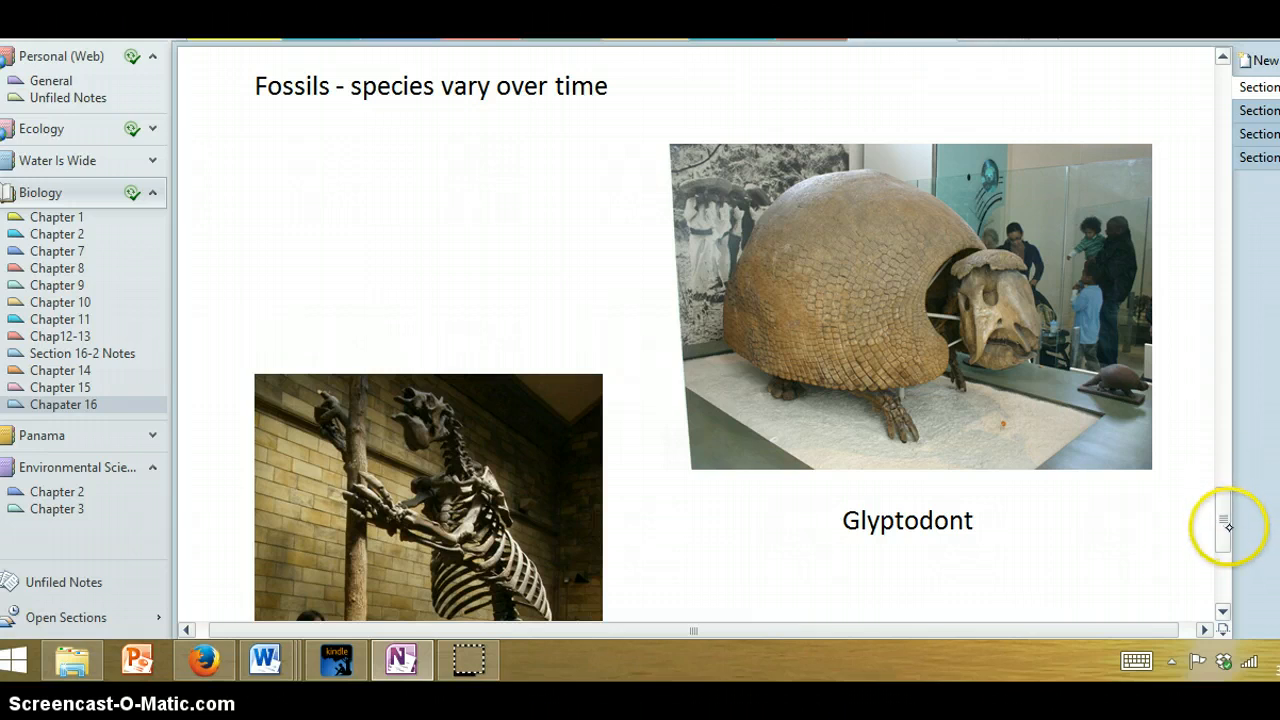
scroll(down, 3)
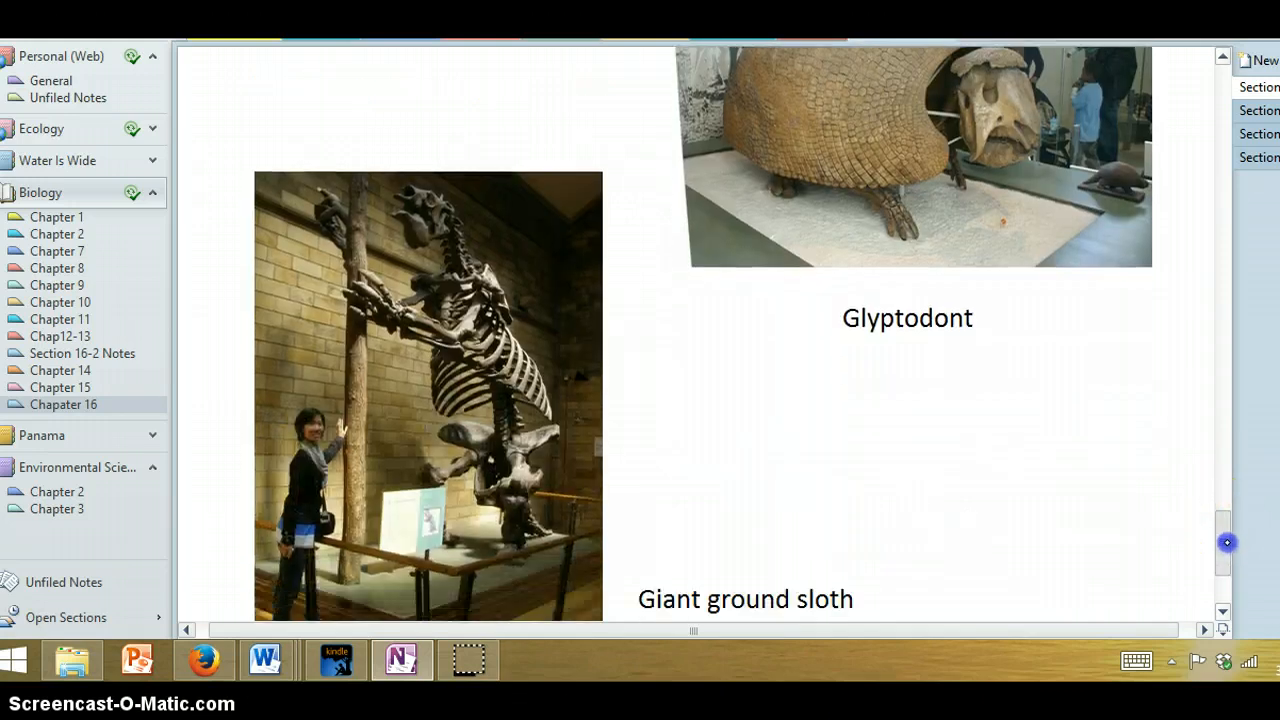
scroll(down, 3)
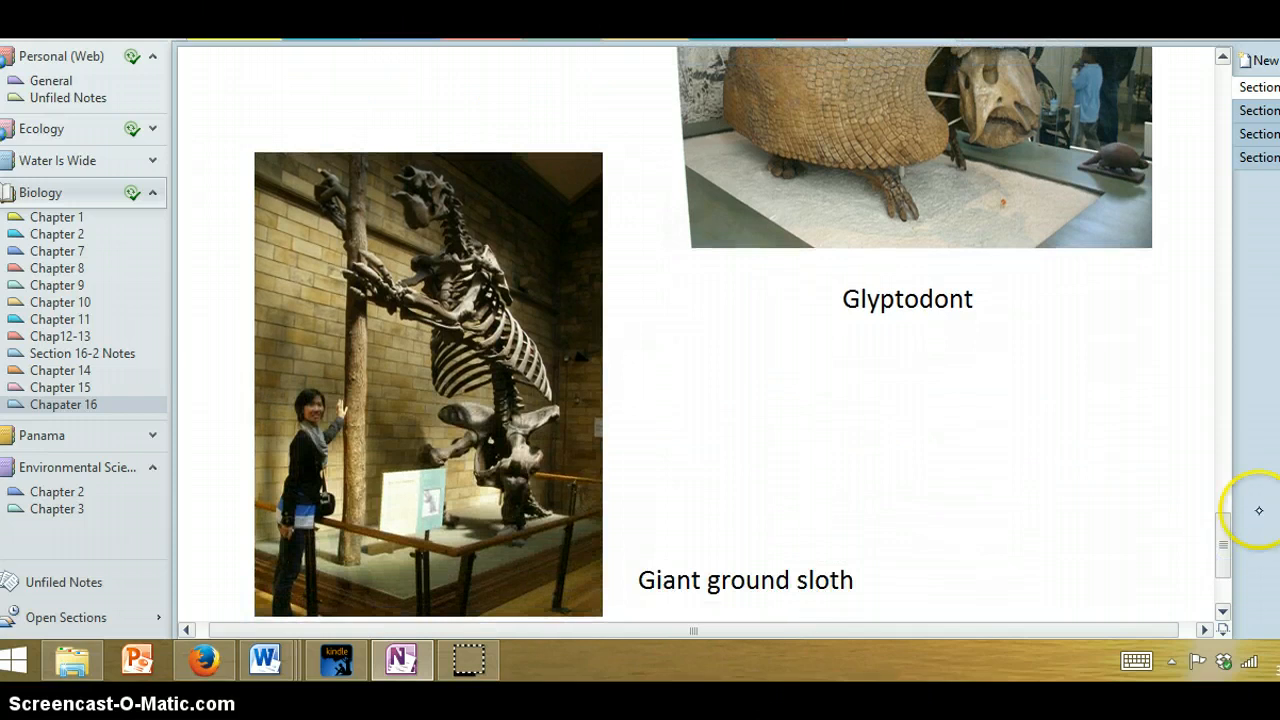
scroll(down, 3)
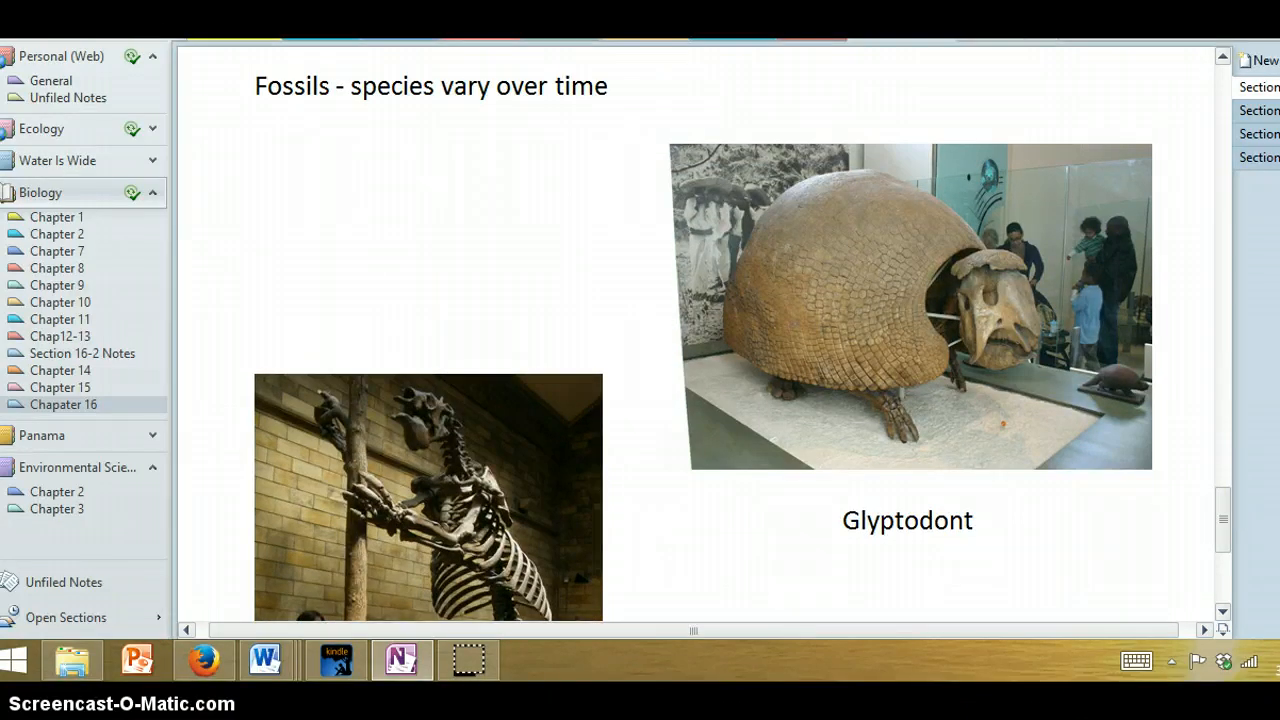
mouse_move(1224, 518)
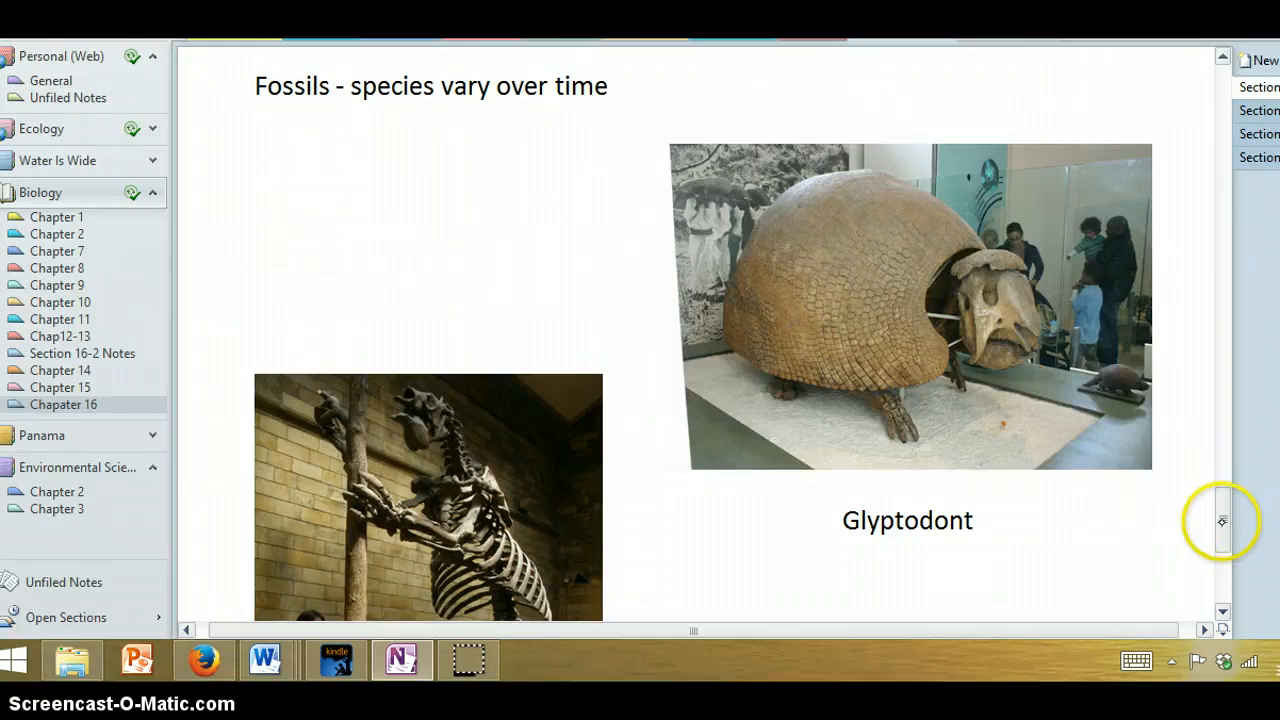
scroll(down, 3)
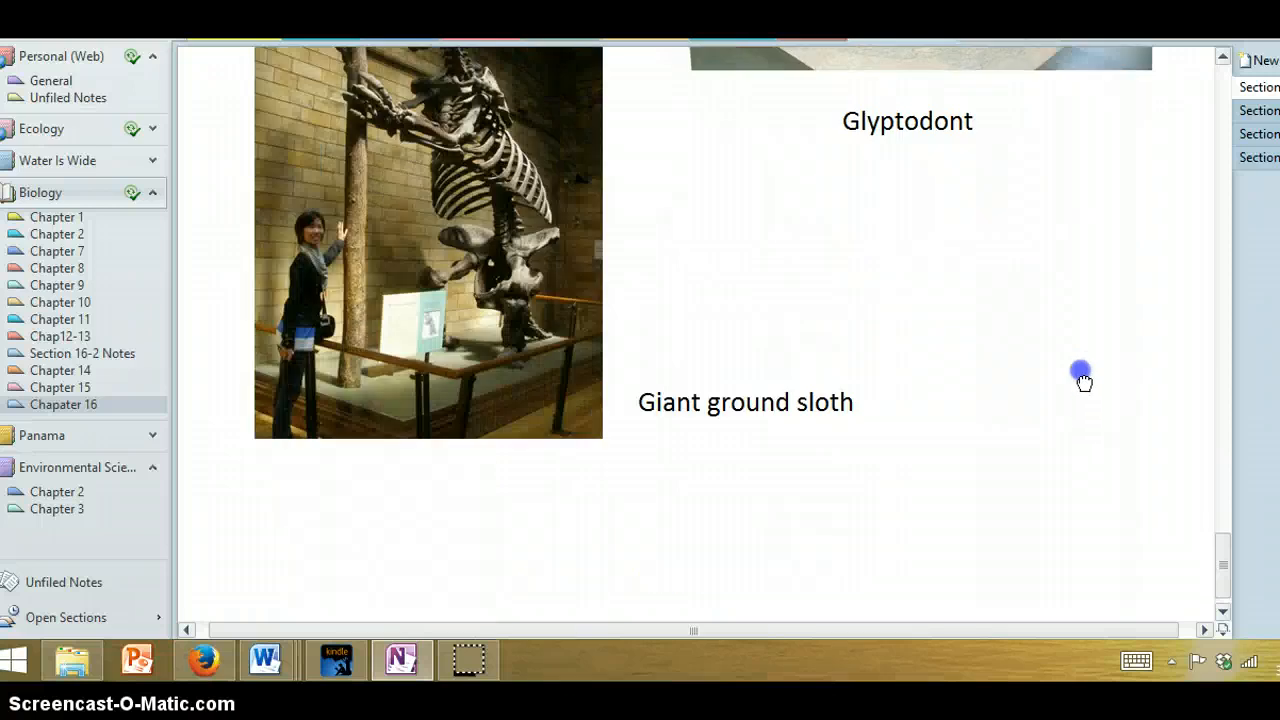
scroll(down, 3)
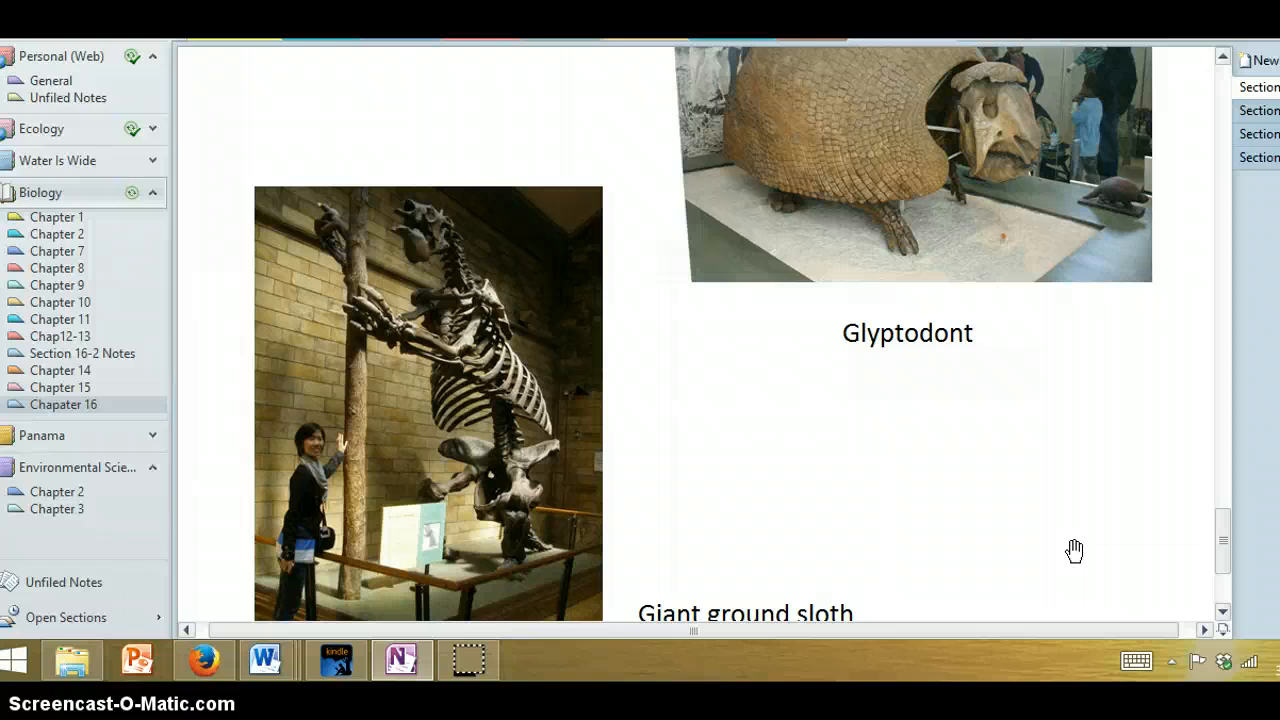
Step: Switch to the Ideas That Influenced Darwin page and underline Hutton and Lyell beneath their portraits
click(1258, 134)
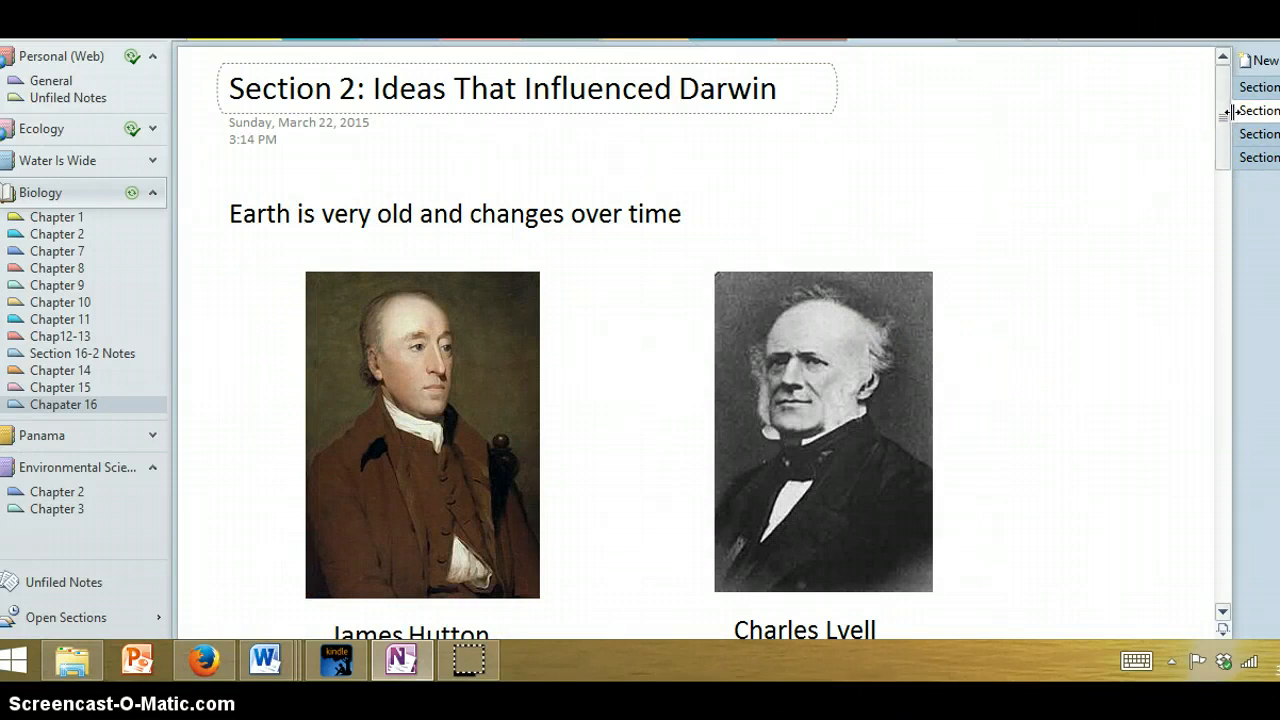
mouse_move(1230, 112)
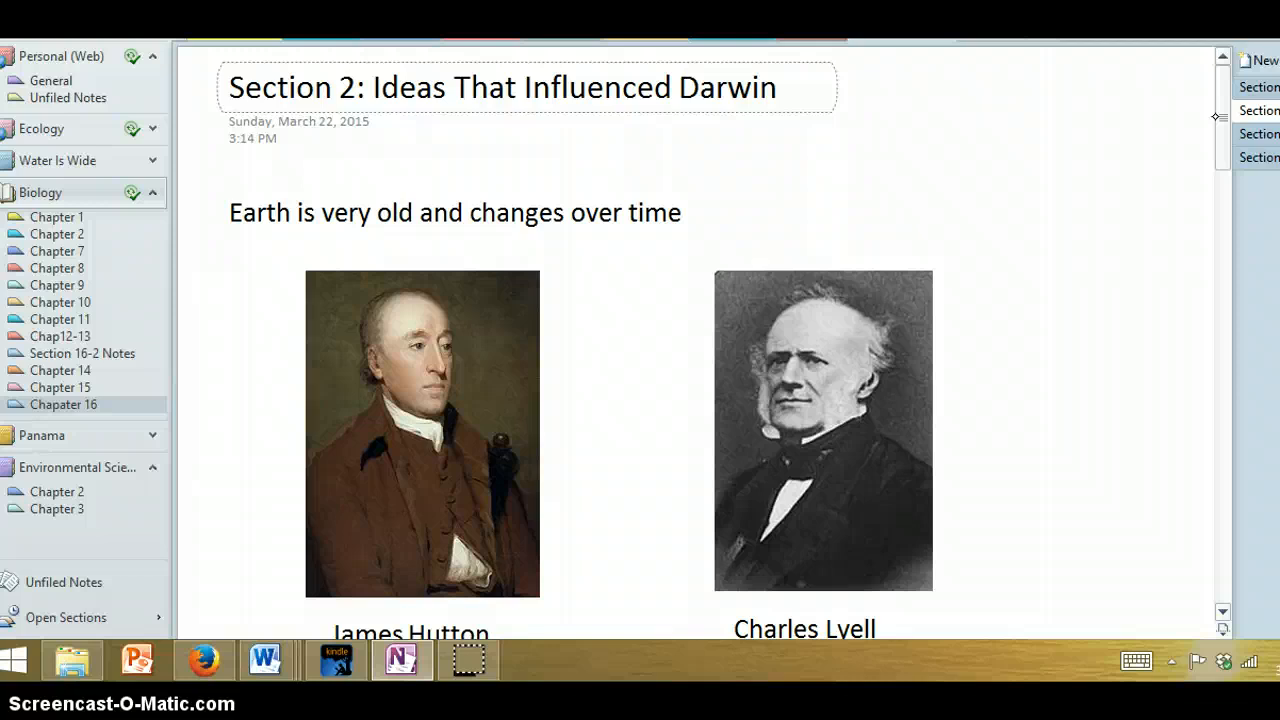
scroll(down, 3)
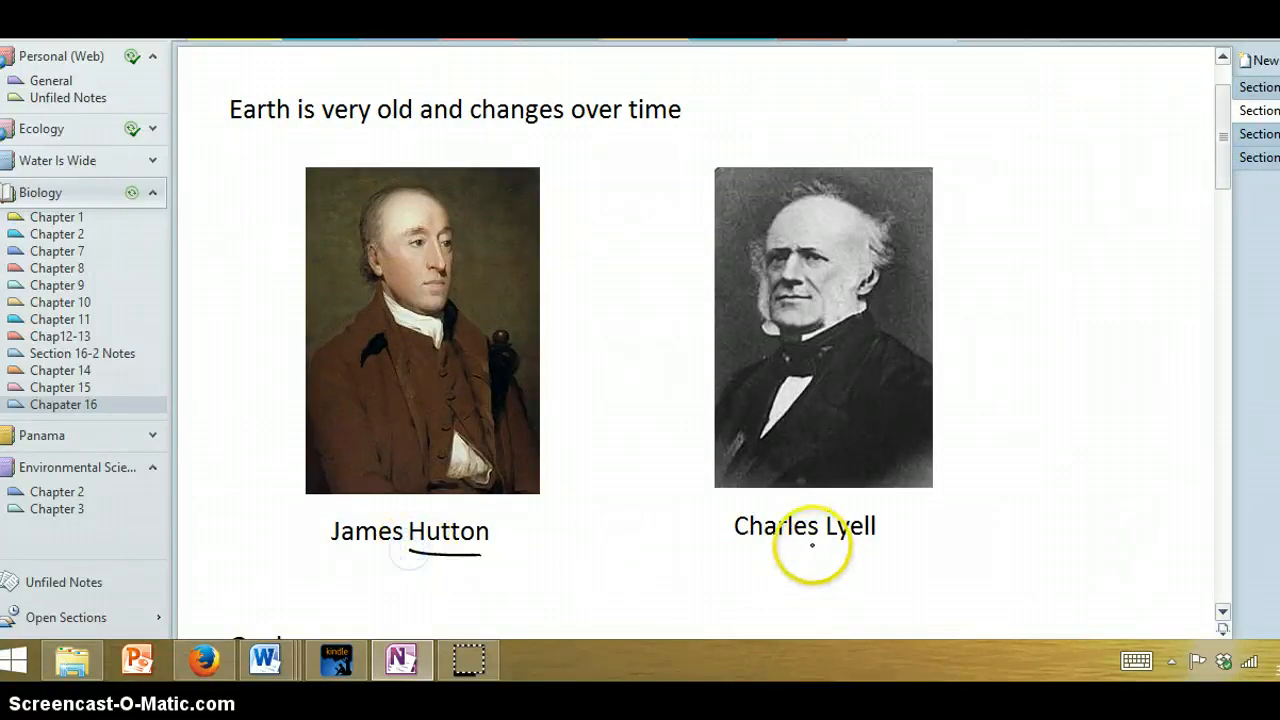
scroll(down, 3)
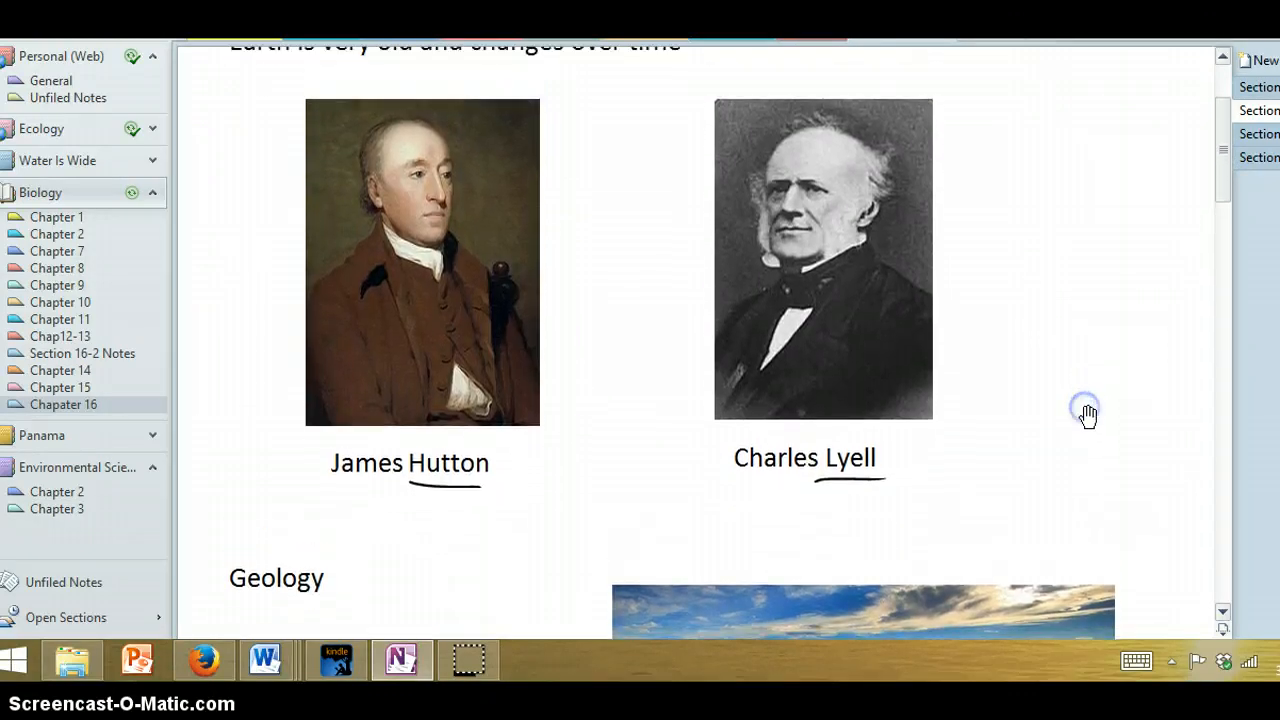
Step: Underline Uniformitarianism, list volcanoes, plate tectonics, erosion, bracket them and draw an arrow to the canyon photo
scroll(down, 3)
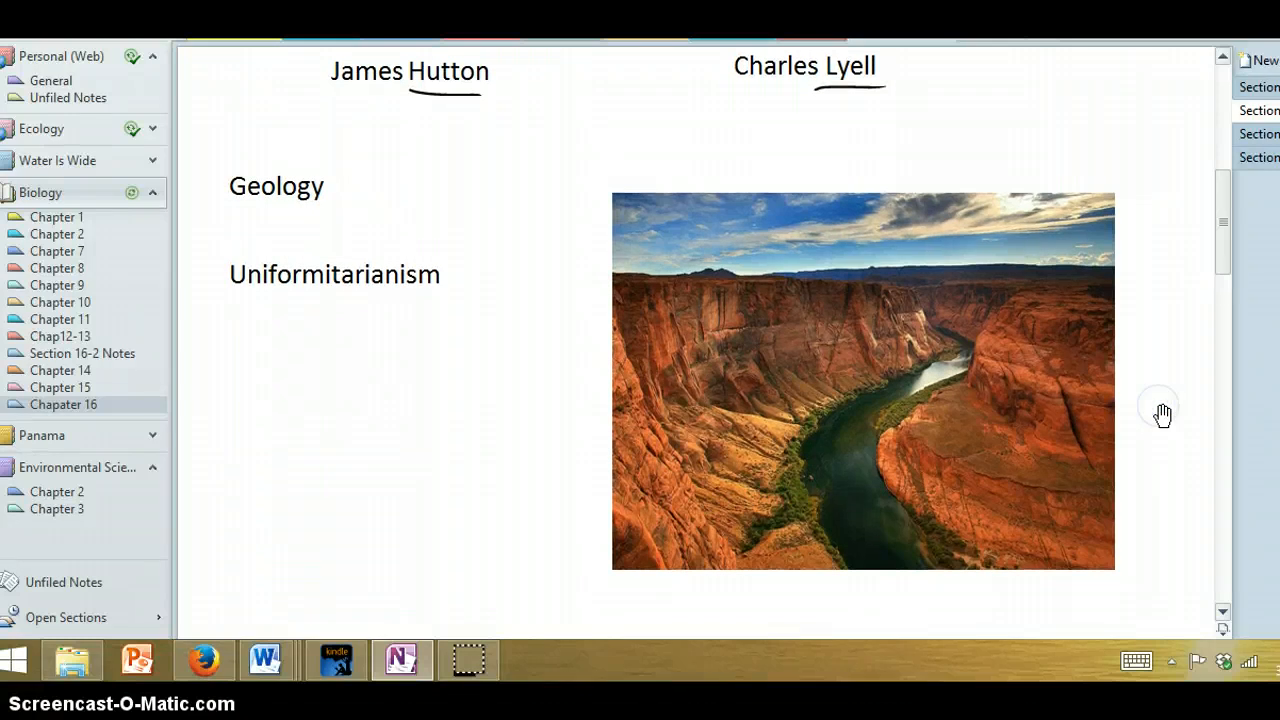
click(280, 330)
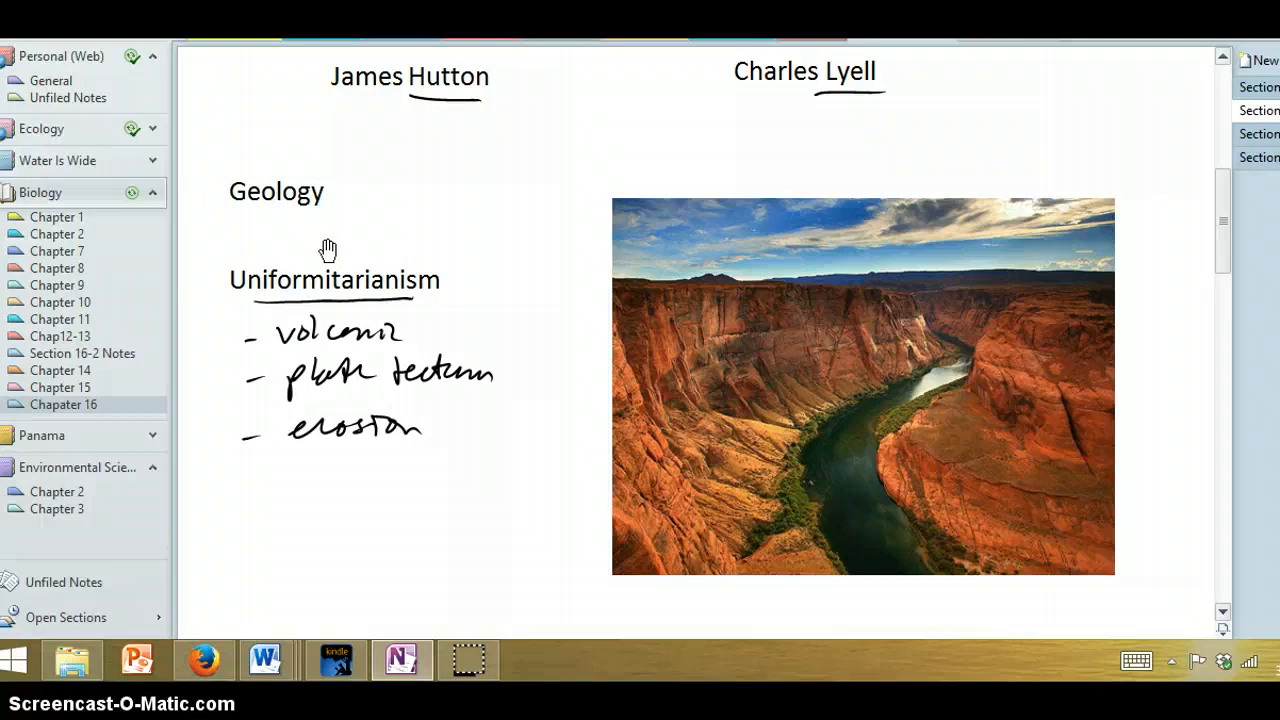
click(476, 312)
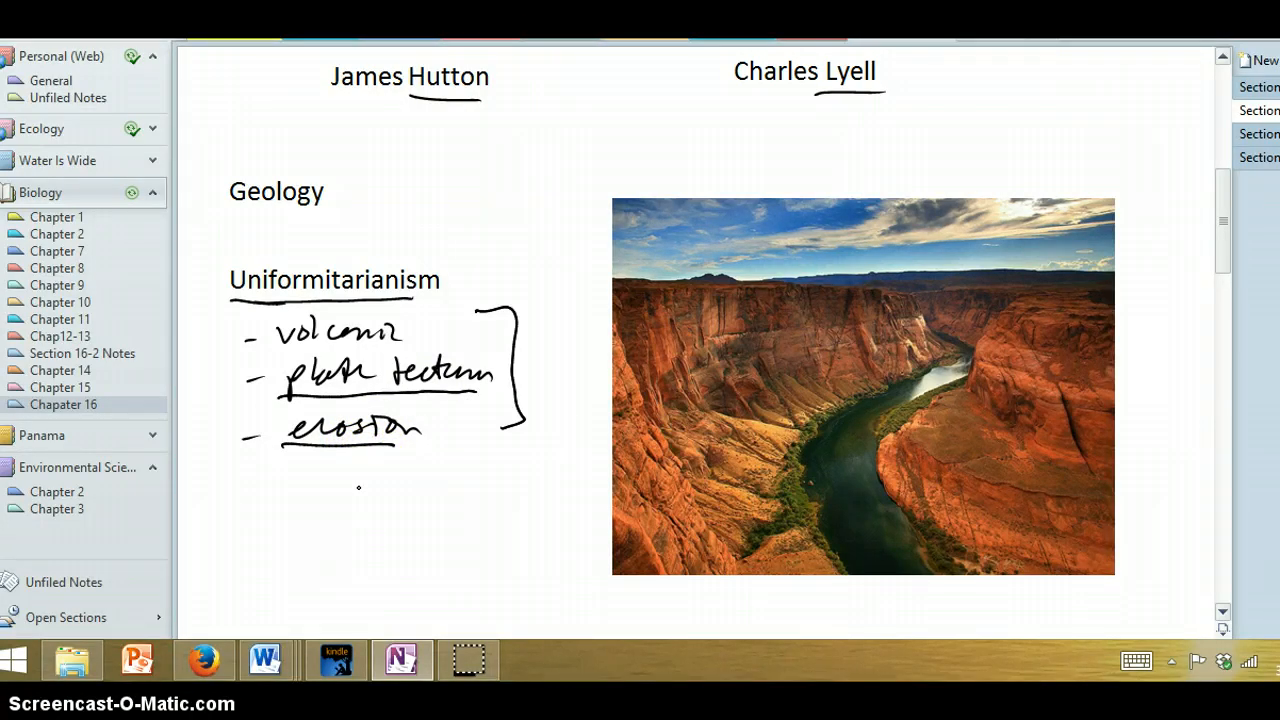
click(528, 516)
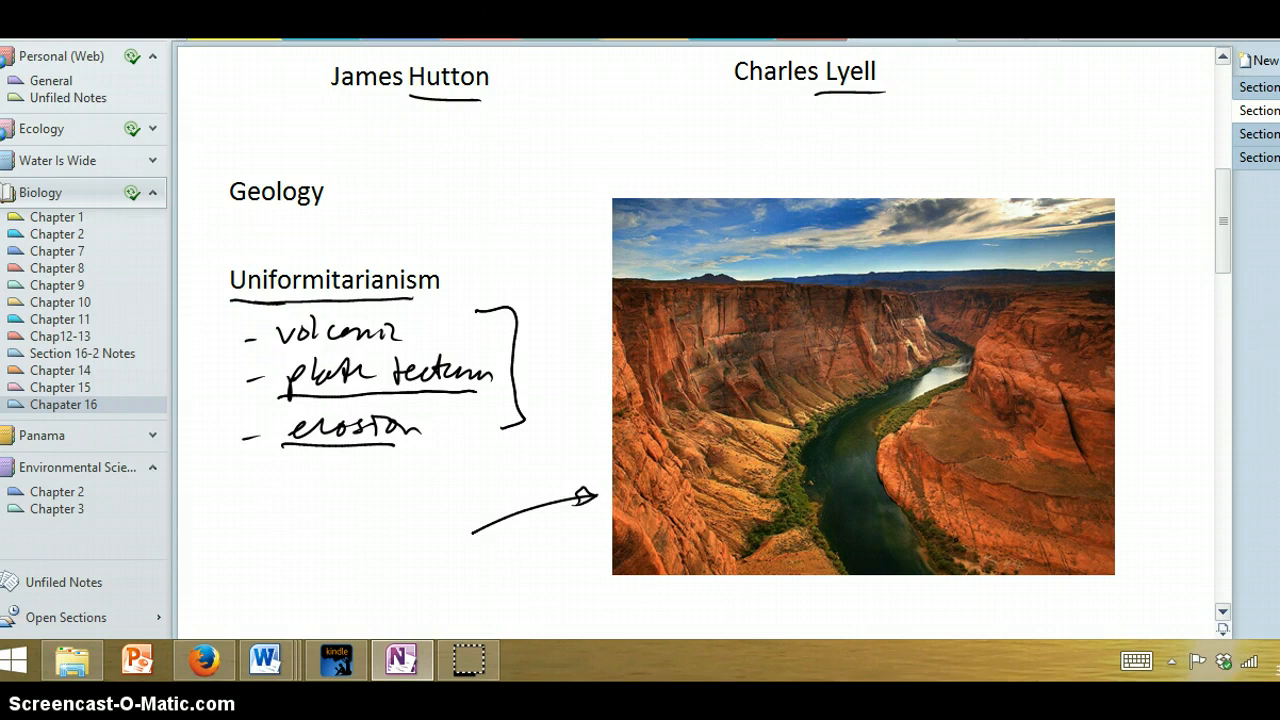
Step: Handwrite 'million years old' beside the arrow and ink a loop enclosing the note
scroll(down, 3)
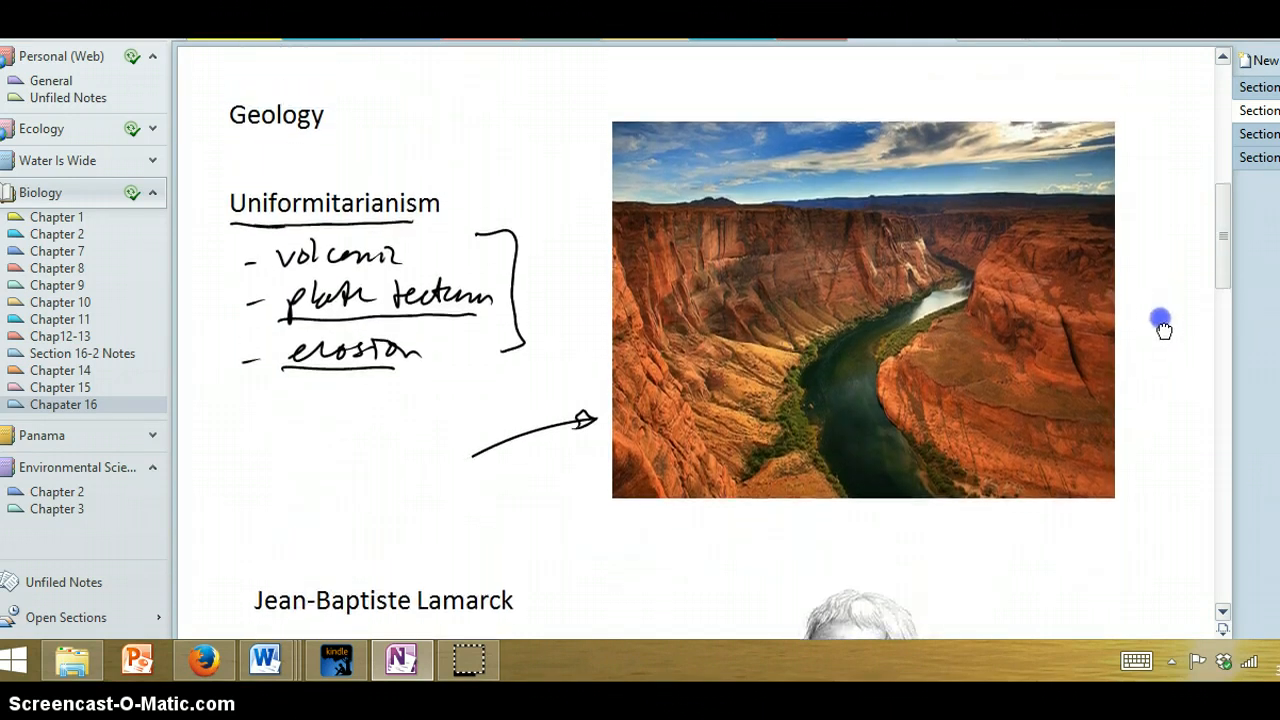
scroll(down, 3)
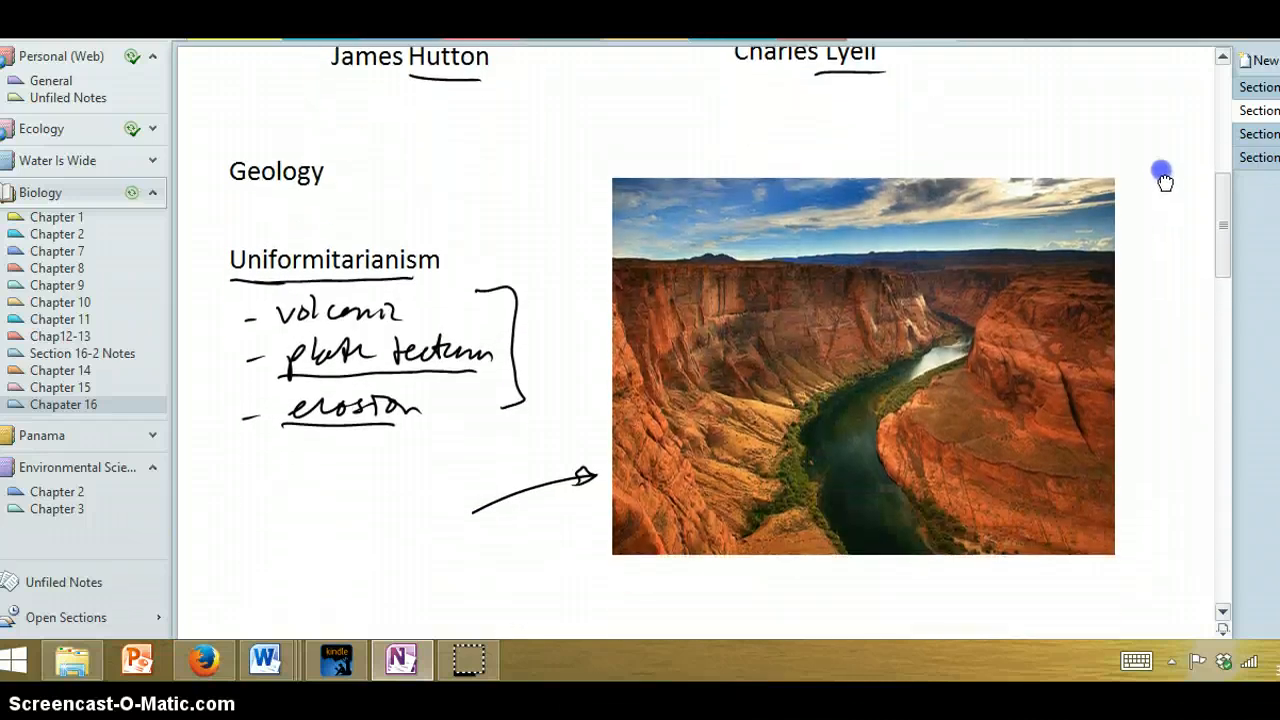
scroll(down, 3)
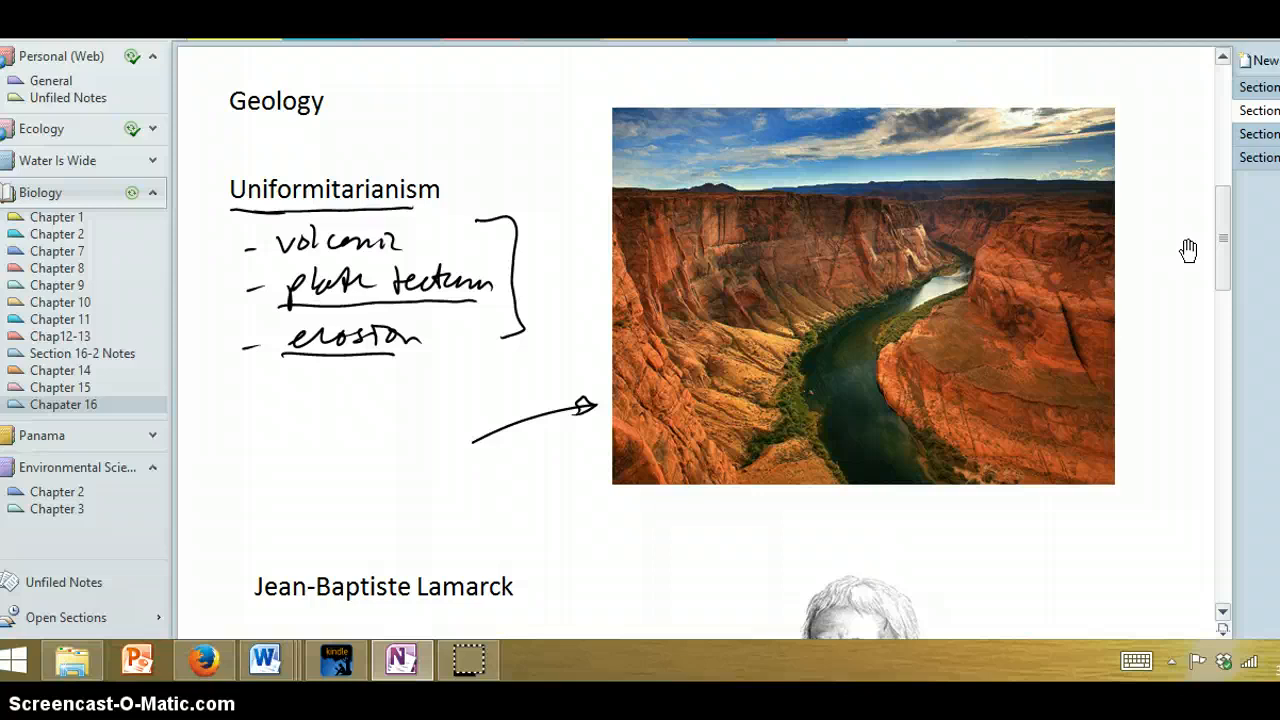
drag(236, 444, 270, 430)
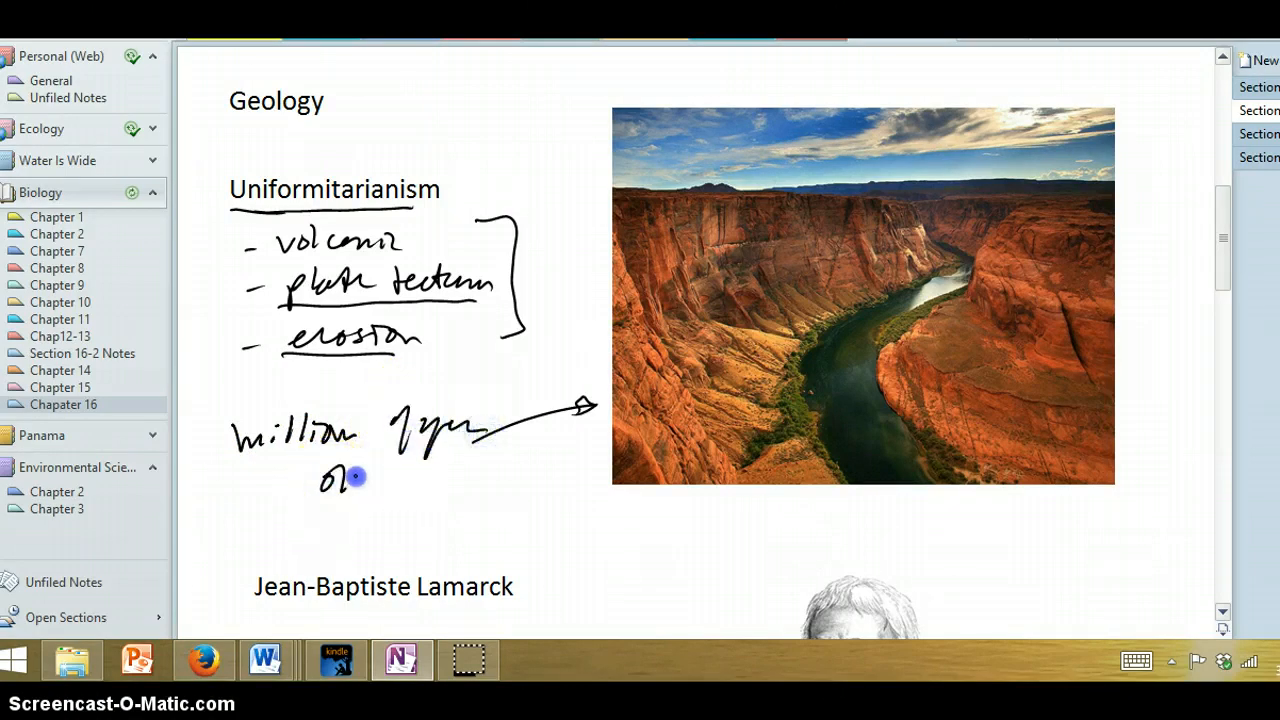
drag(330, 490, 440, 504)
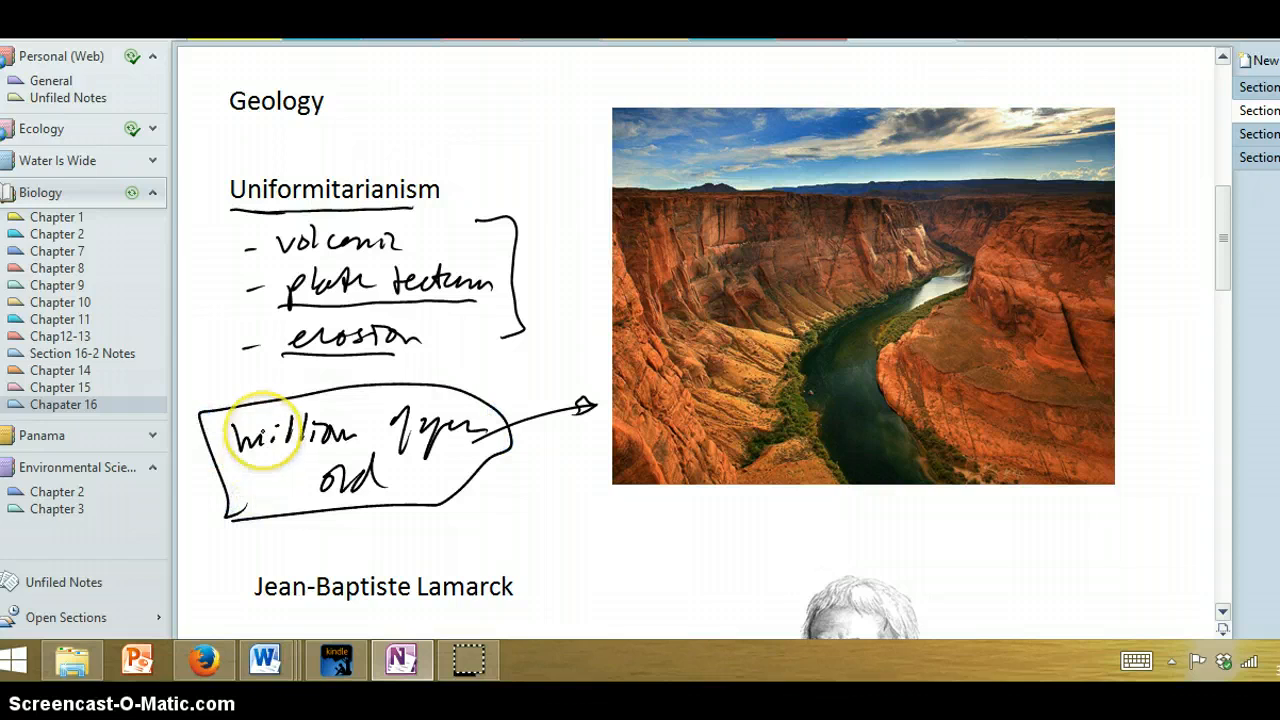
click(262, 432)
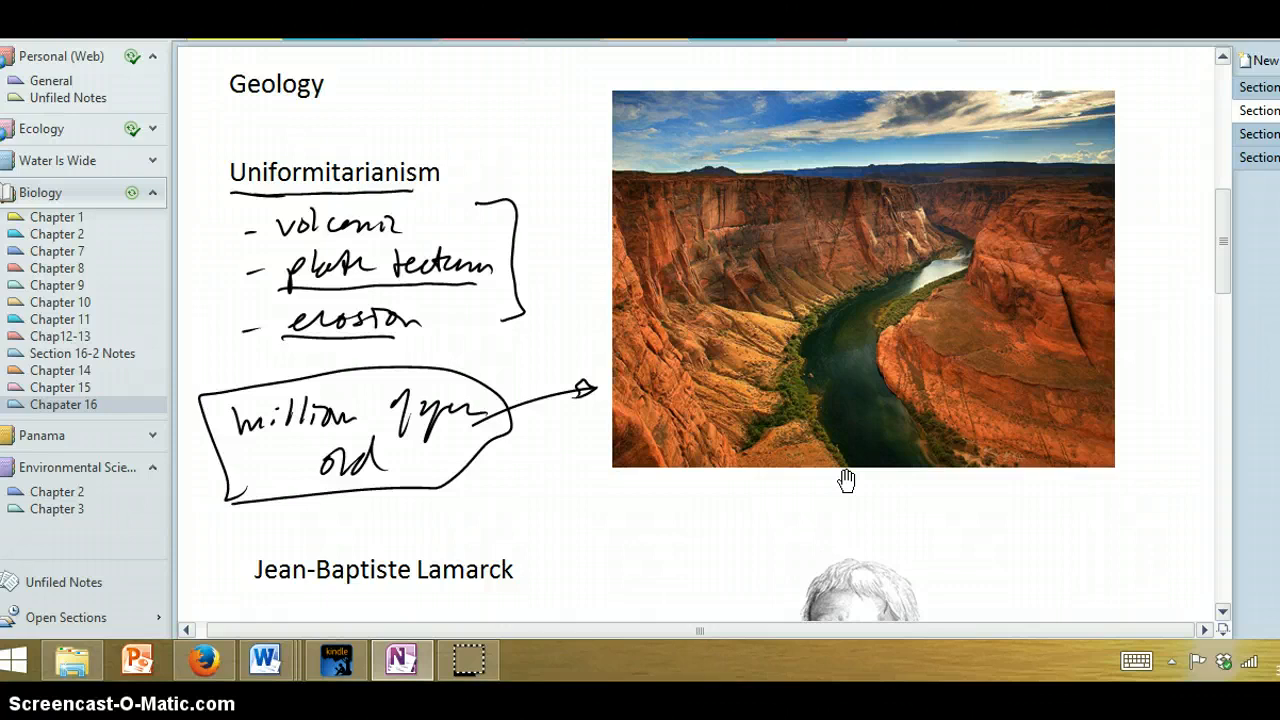
scroll(down, 3)
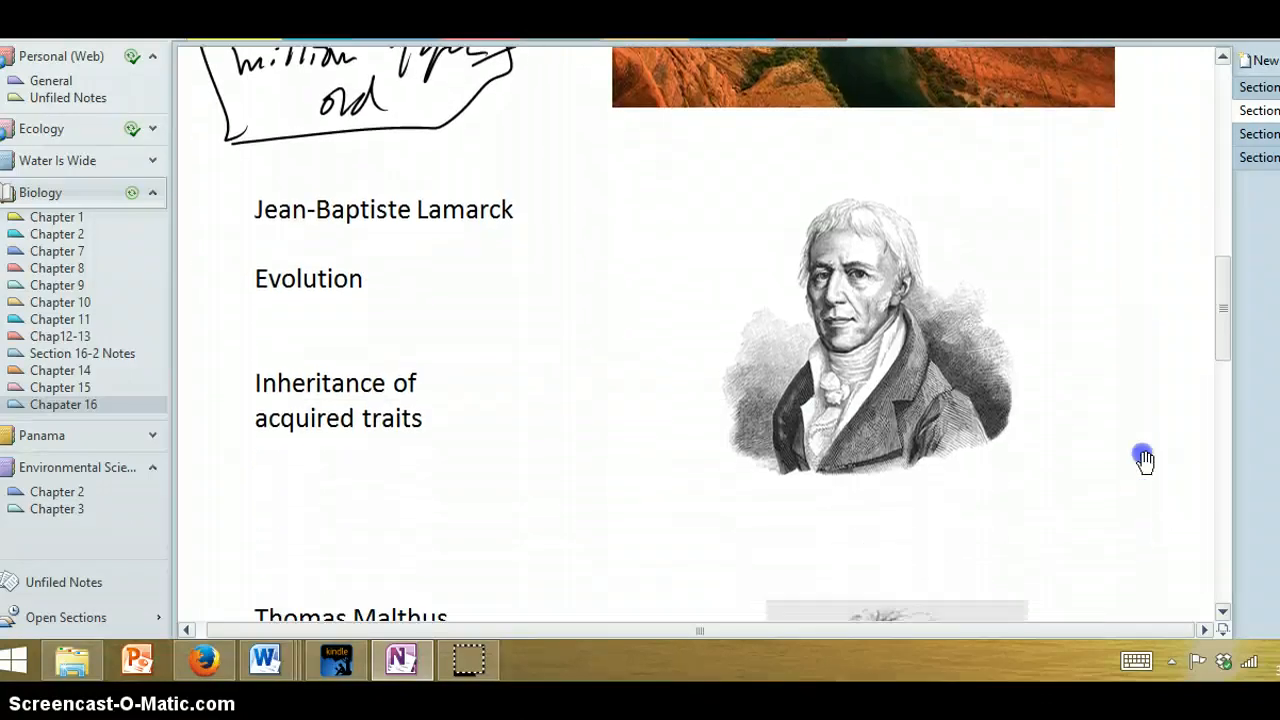